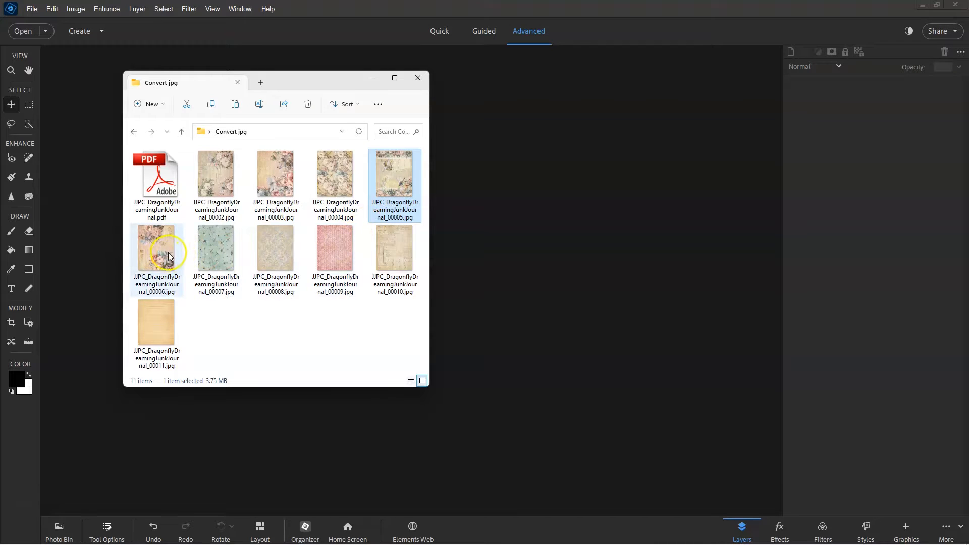
Step: Open the dragonfly page JPG, rotate it 90° to landscape, and add the template layer
click(215, 173)
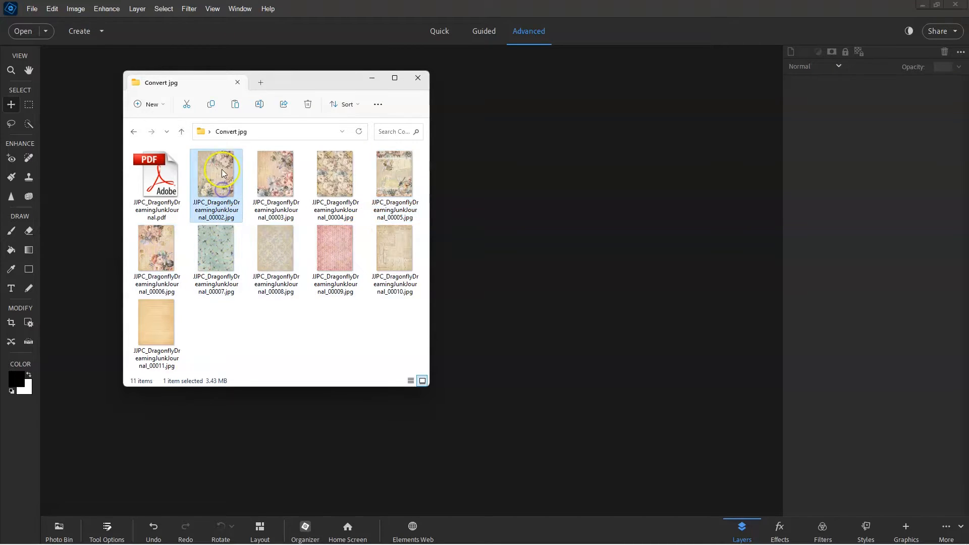
double_click(215, 173)
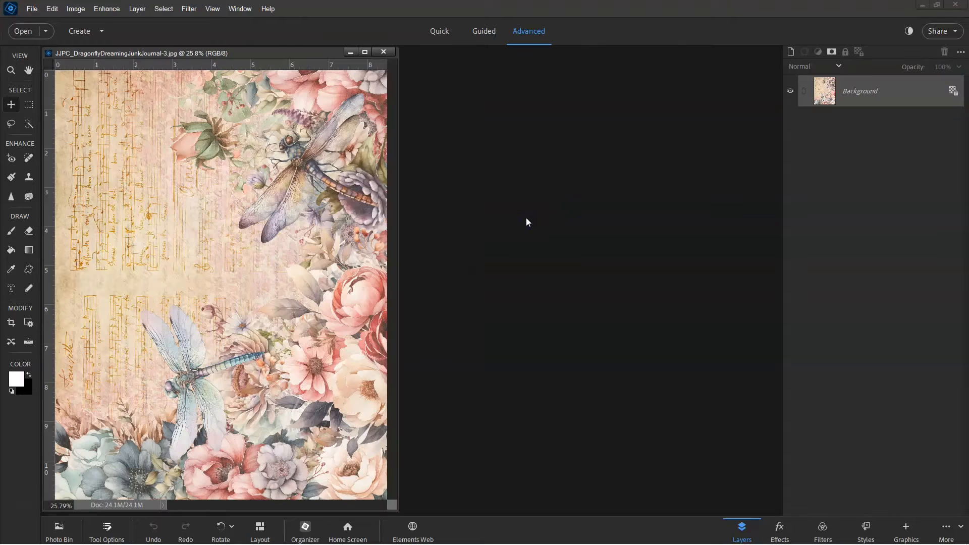
click(75, 8)
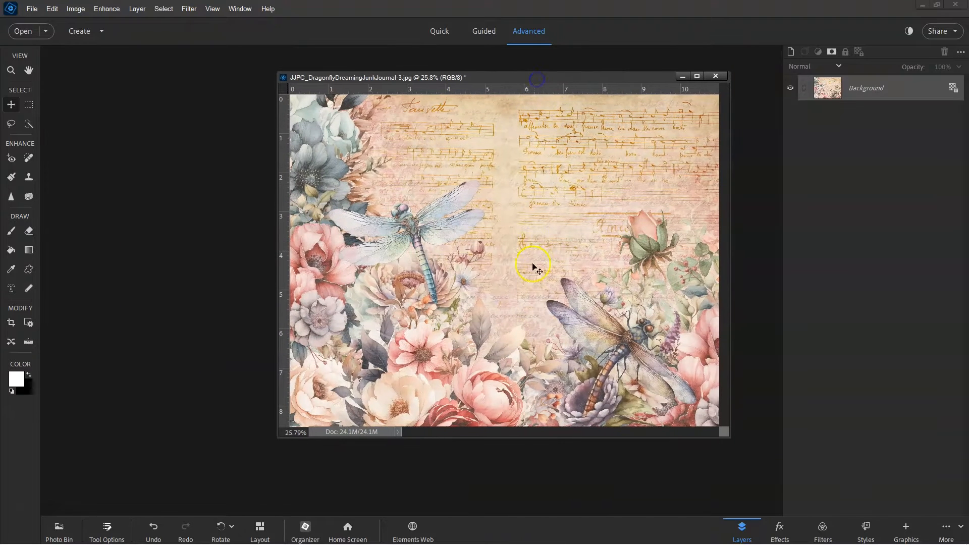
mouse_move(602, 241)
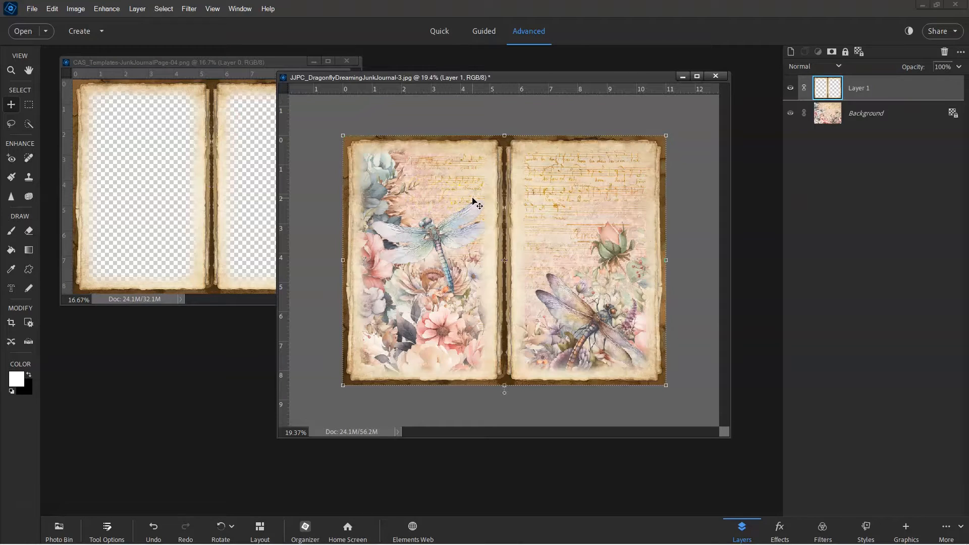
mouse_move(425, 173)
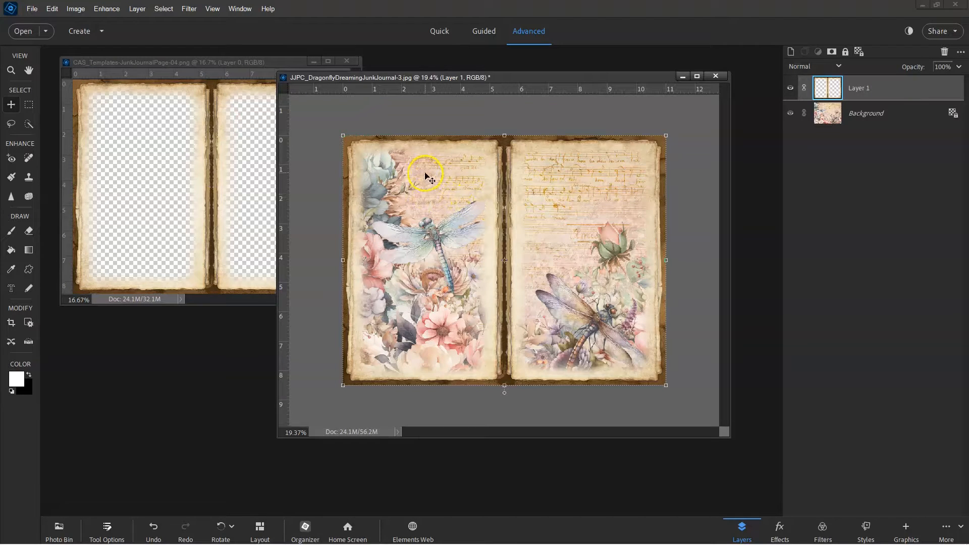
click(154, 61)
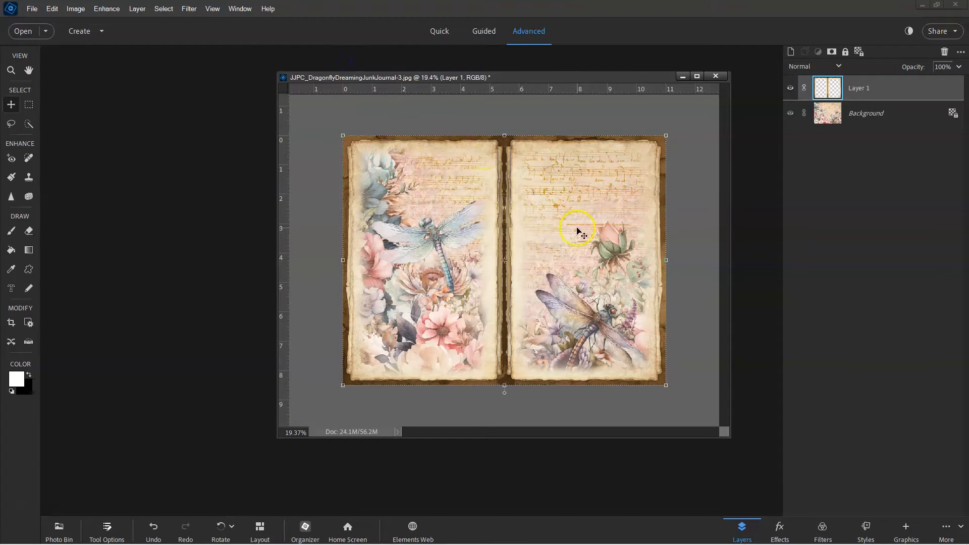
mouse_move(77, 43)
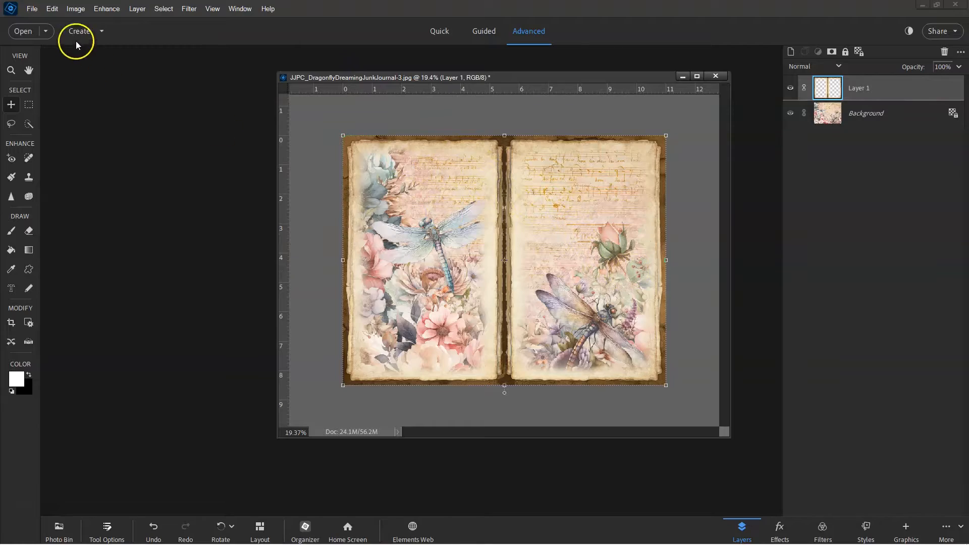
click(31, 9)
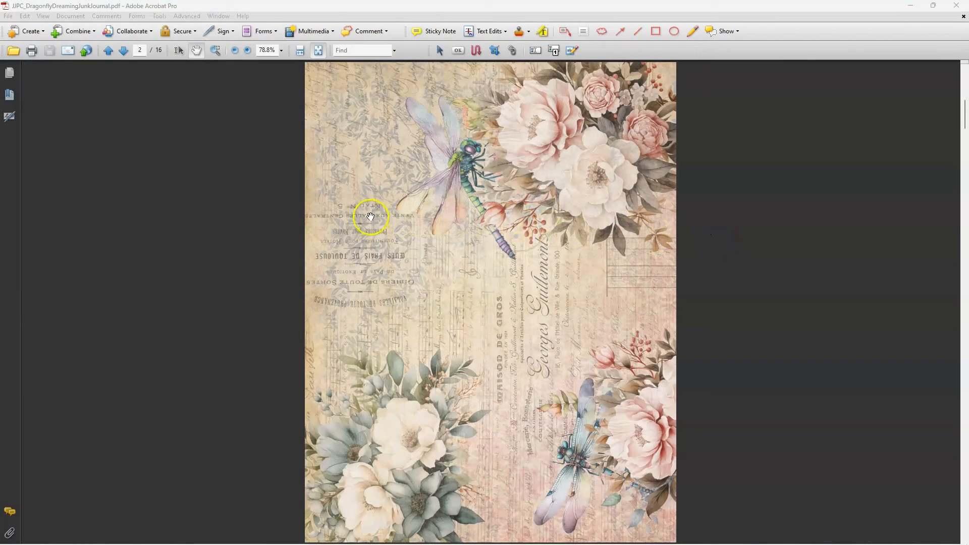
mouse_move(132, 92)
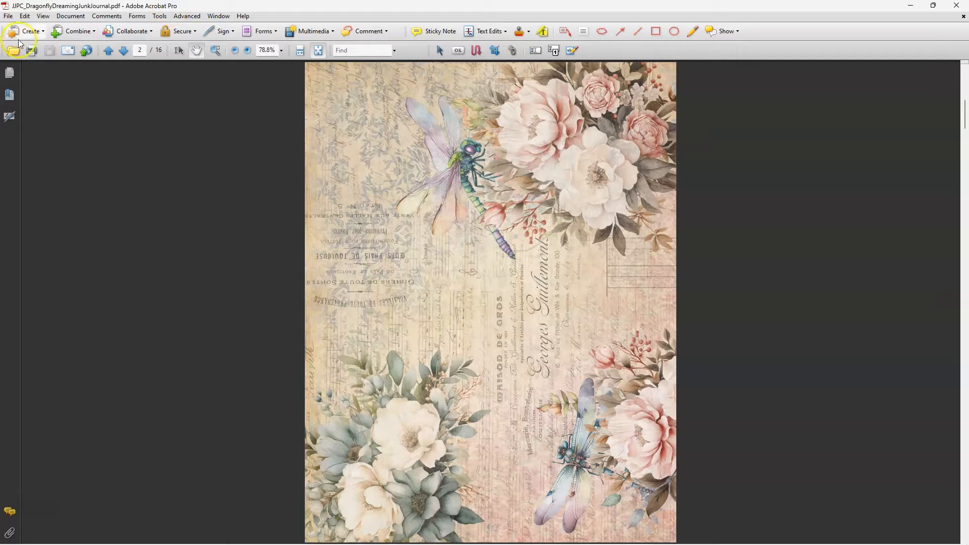
click(8, 16)
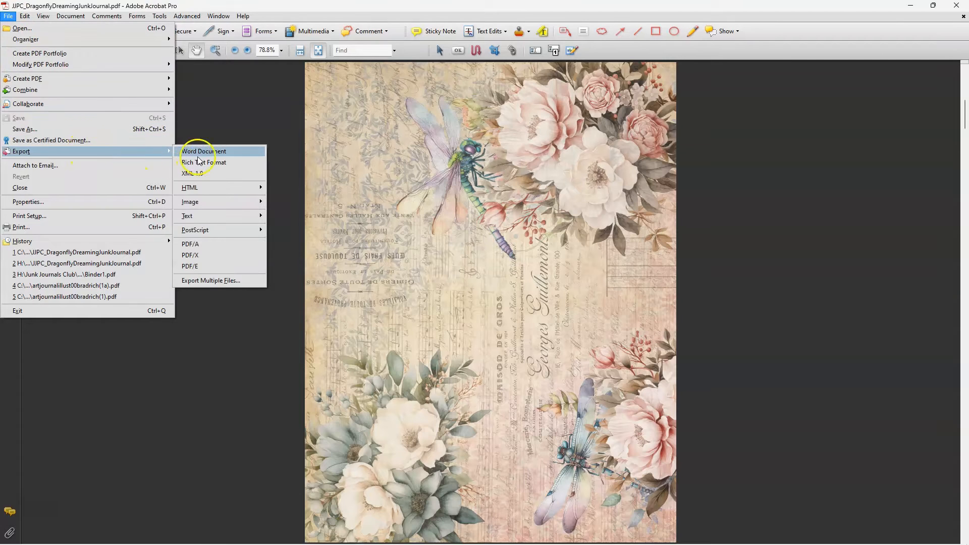
mouse_move(190, 201)
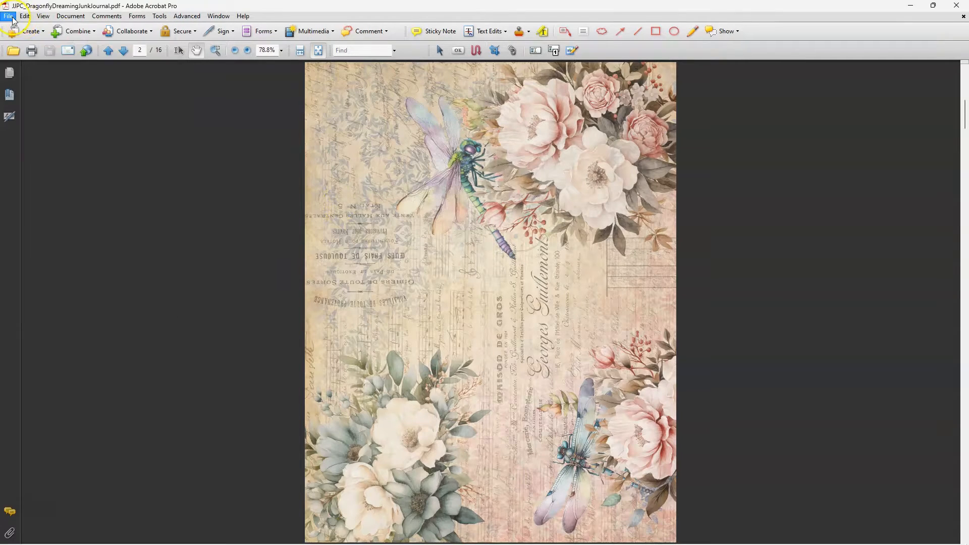
Step: Bring up Acrobat's File menu to browse saving options for the Dragonfly Dreaming PDF
click(8, 15)
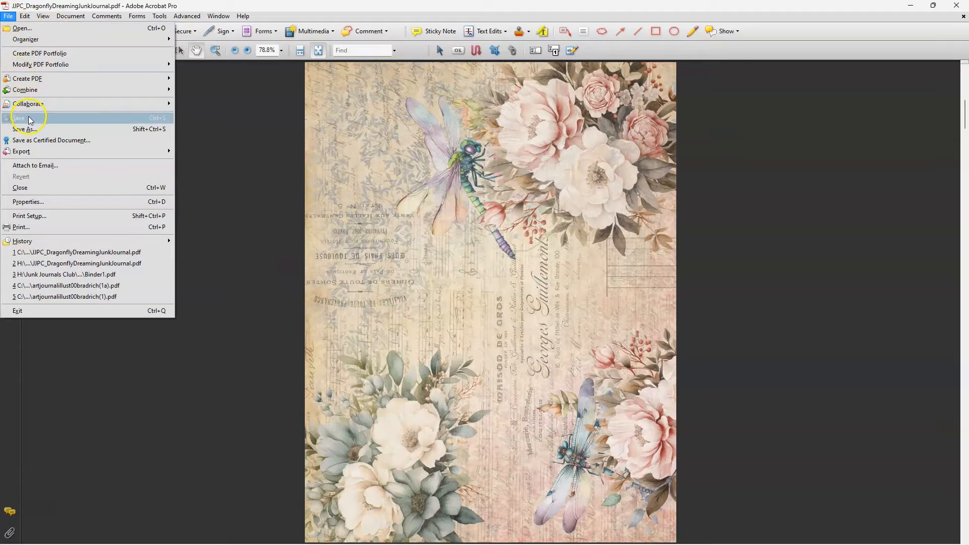
mouse_move(25, 129)
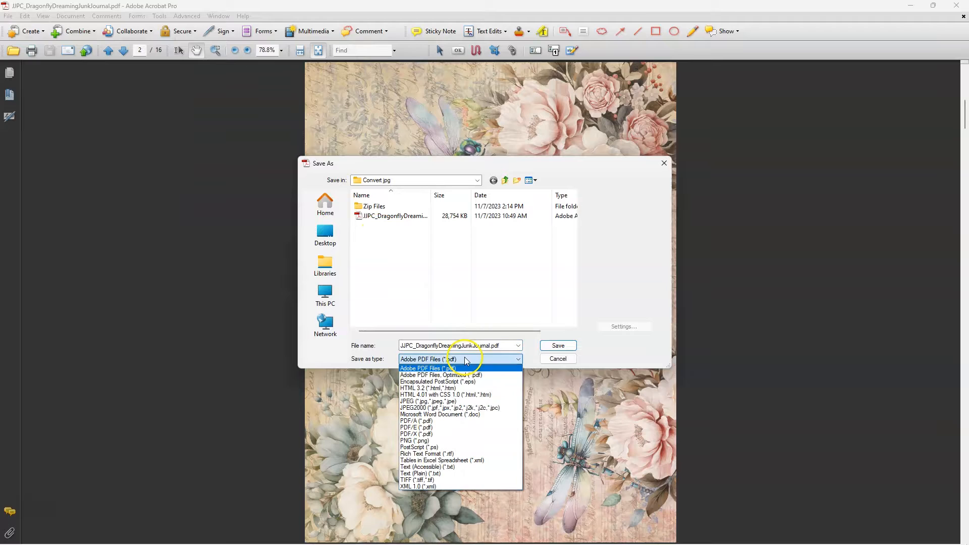
mouse_move(468, 441)
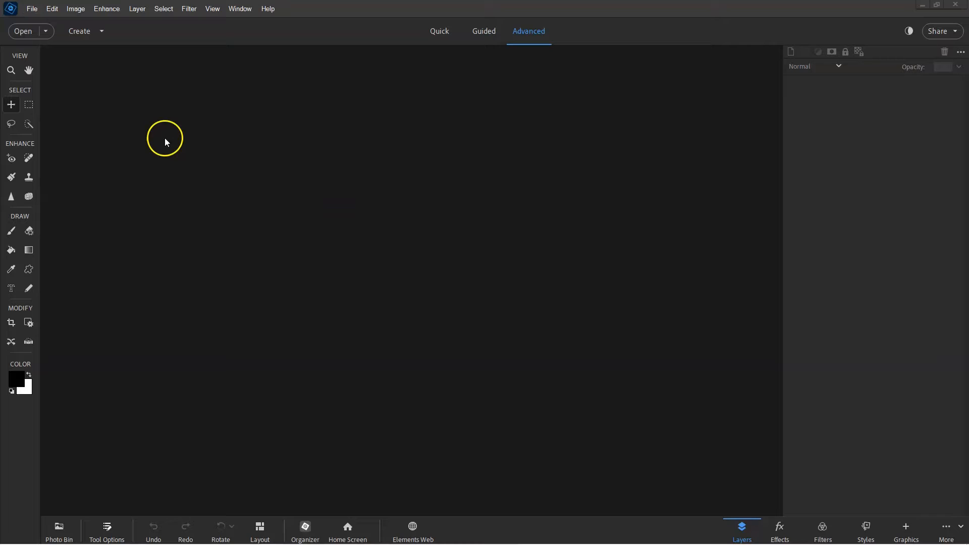
Step: Cancel the Open dialog and drag the Dragonfly Dreaming PDF onto the workspace
click(32, 8)
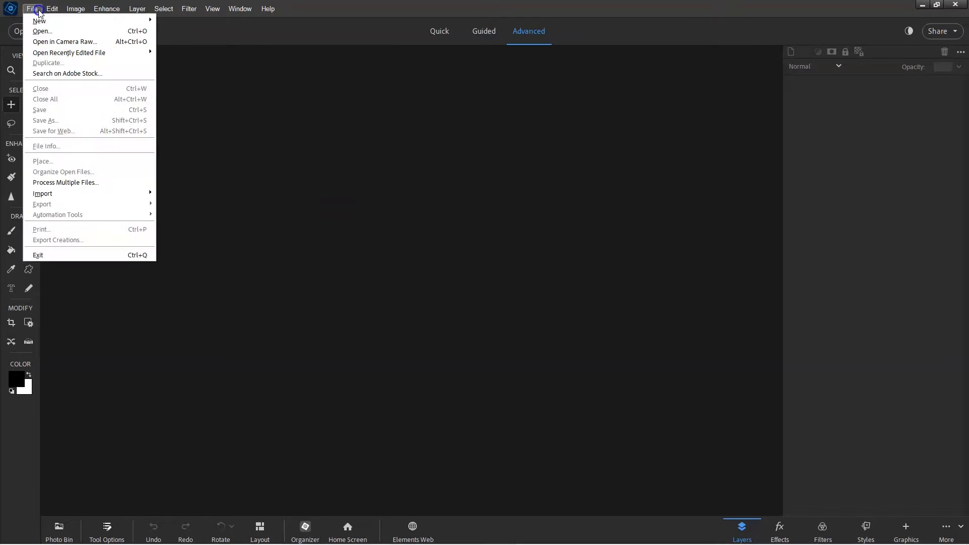
click(41, 31)
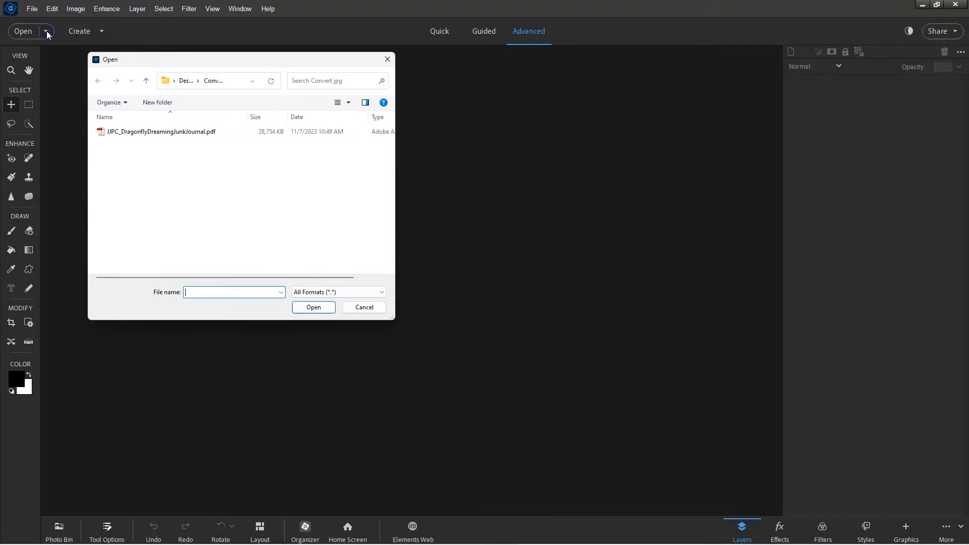
click(161, 132)
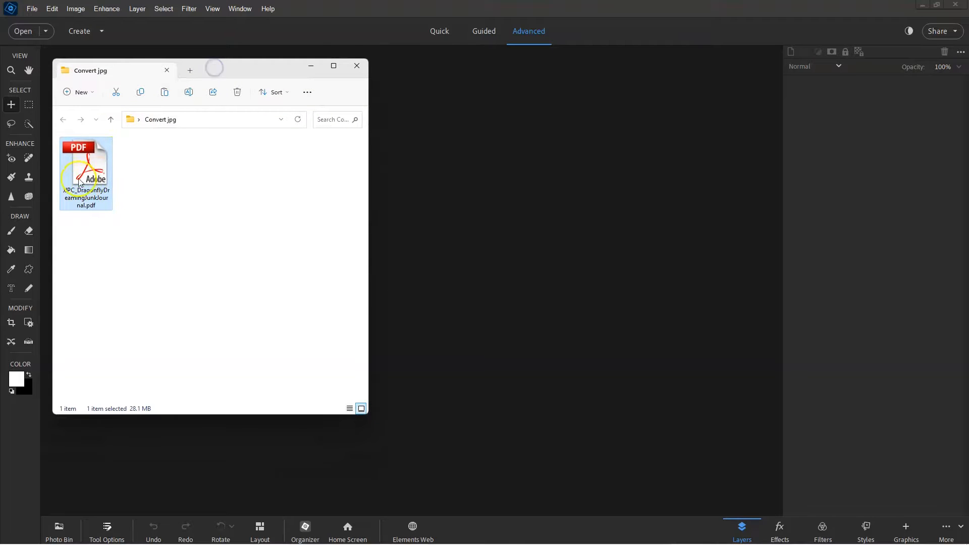
drag(86, 170, 530, 171)
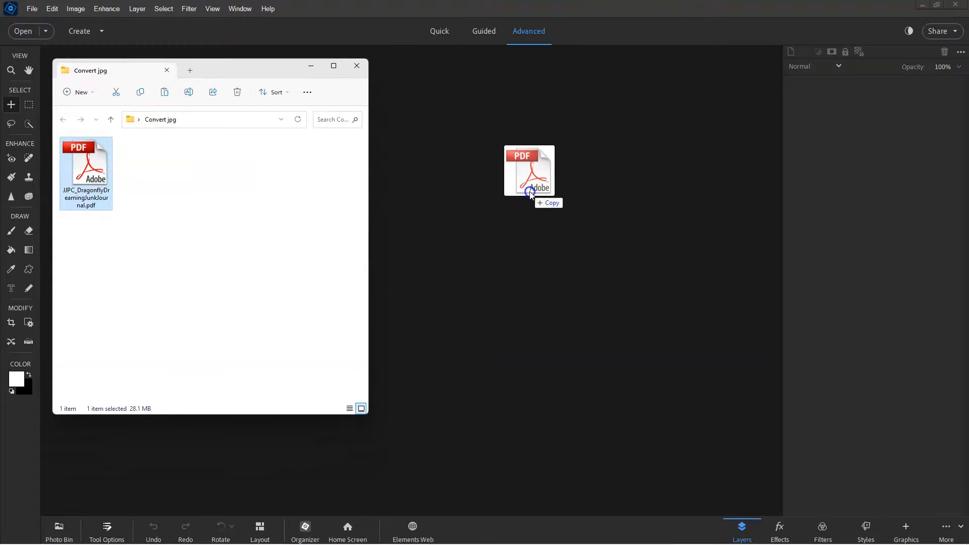
double_click(530, 171)
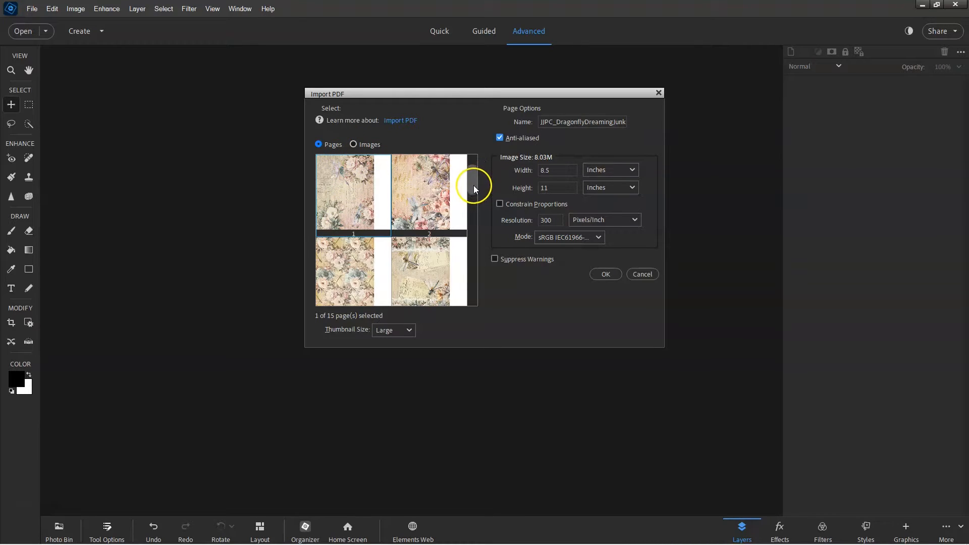
Step: Select pages 1–10 in the Import PDF thumbnails and import them
drag(473, 185, 473, 213)
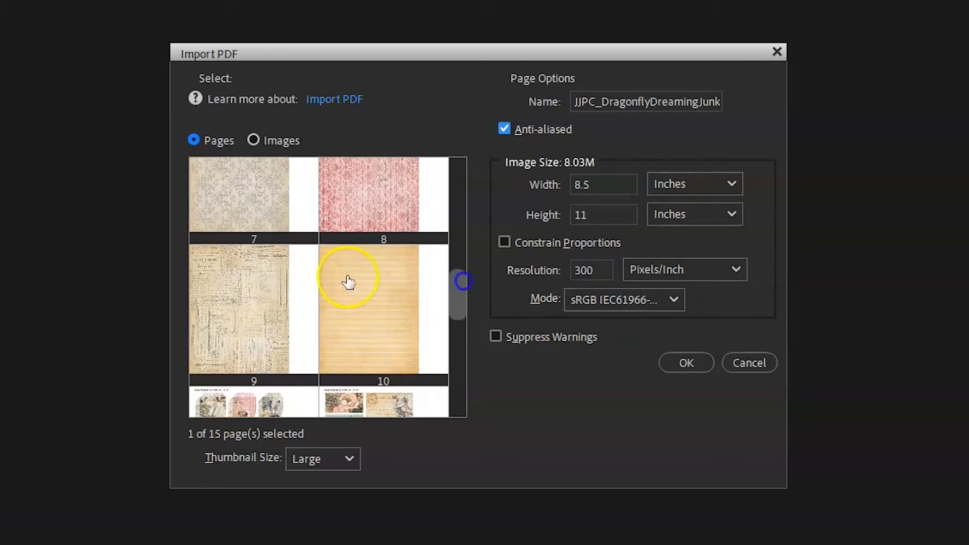
click(382, 308)
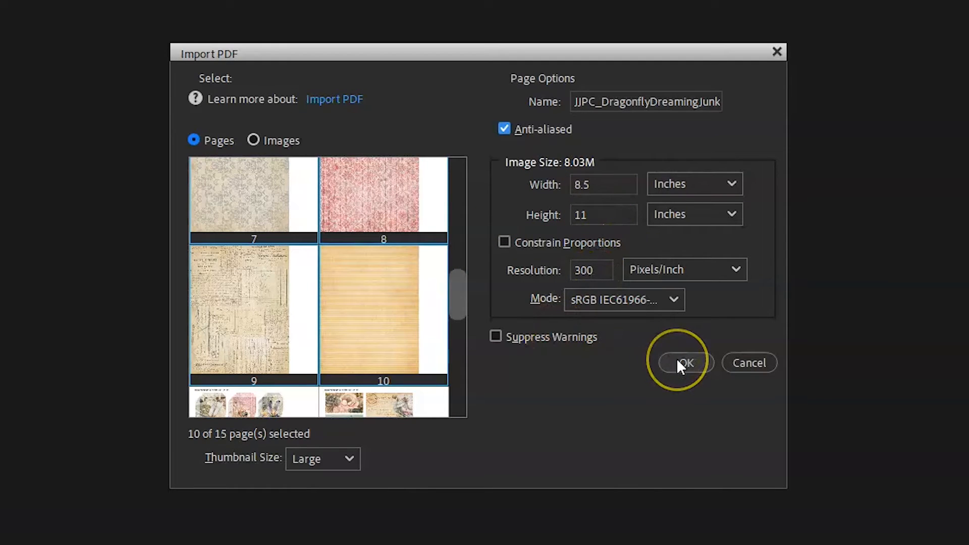
click(685, 362)
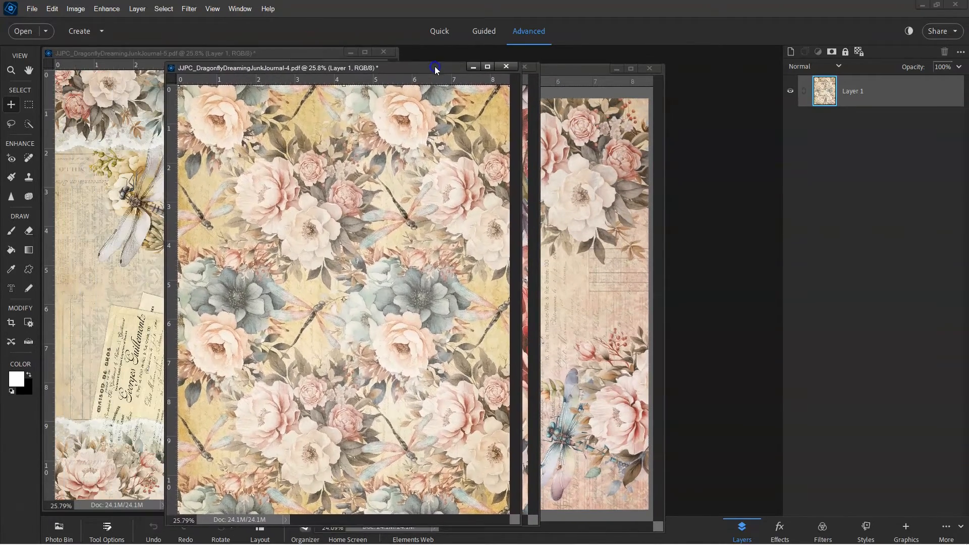
Step: Save page 4 with JPEG format and Maximum quality in JPEG Options
click(30, 8)
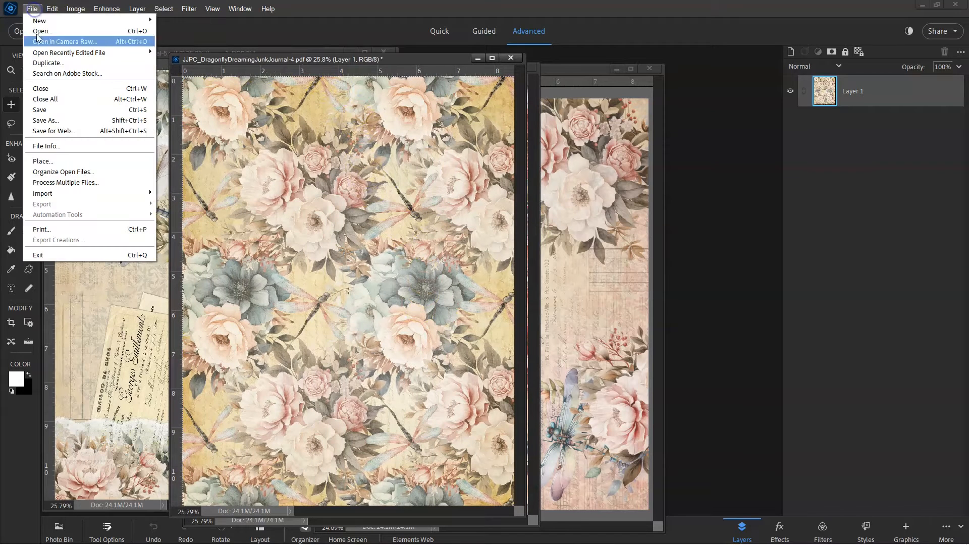
click(45, 120)
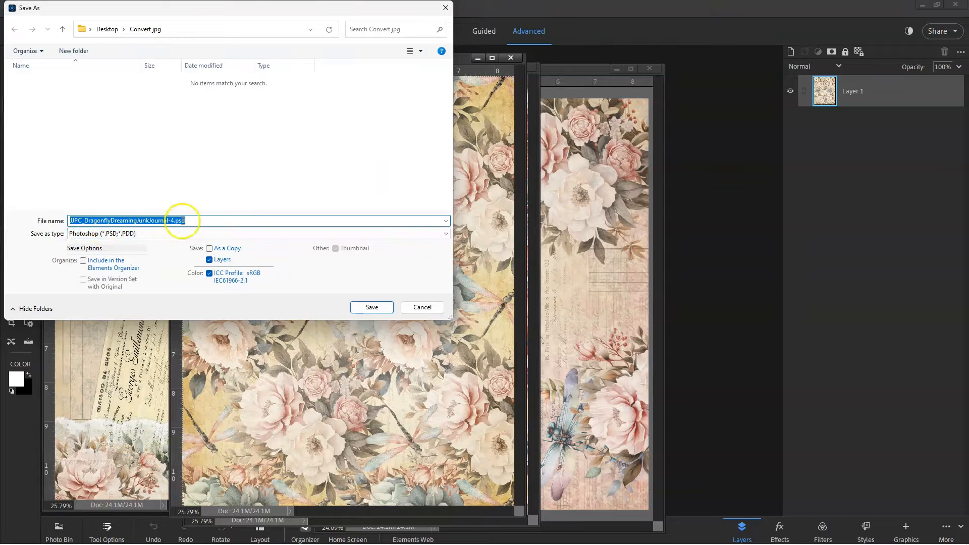
click(256, 233)
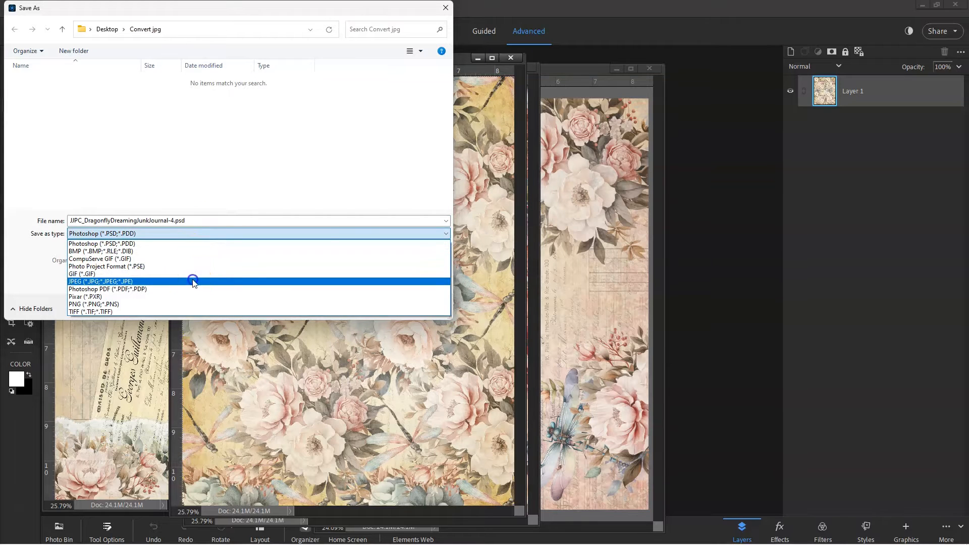
click(99, 281)
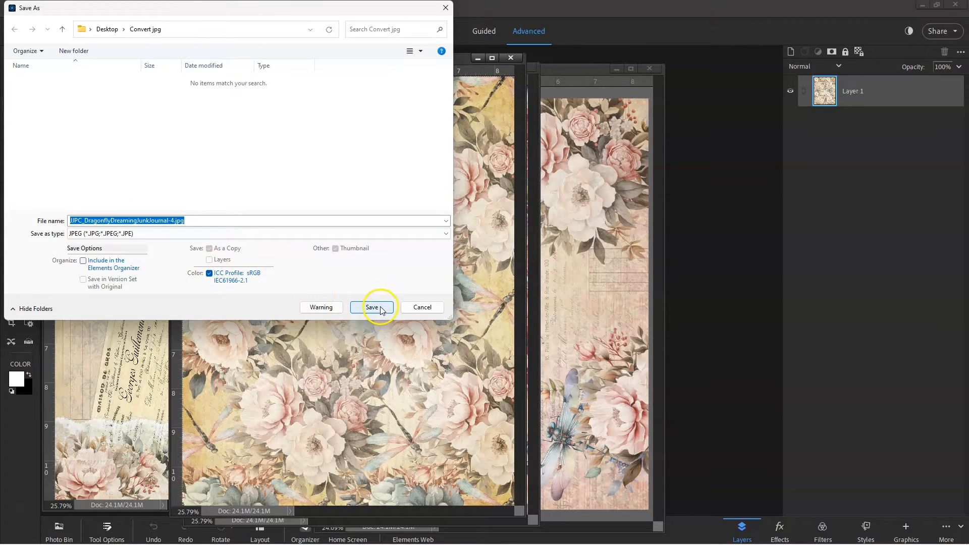
click(372, 307)
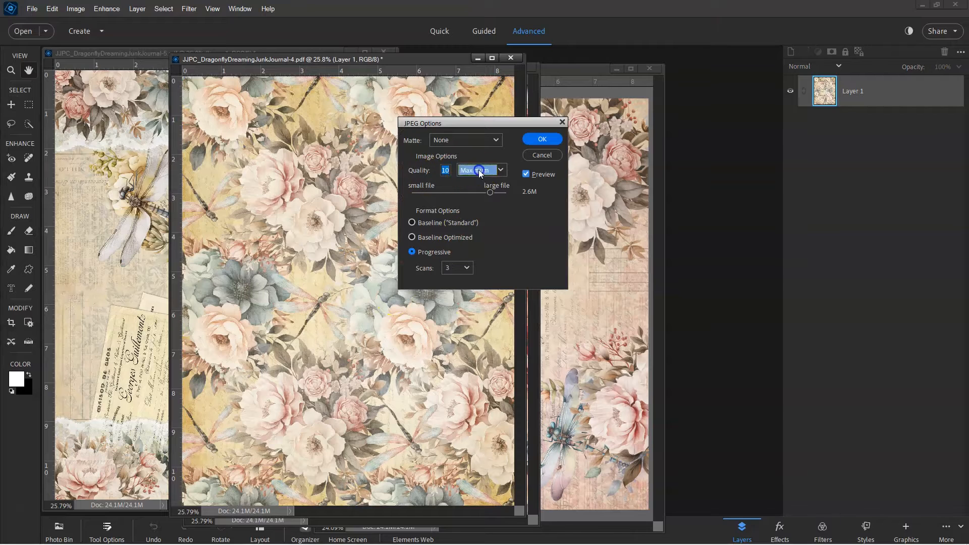
click(501, 170)
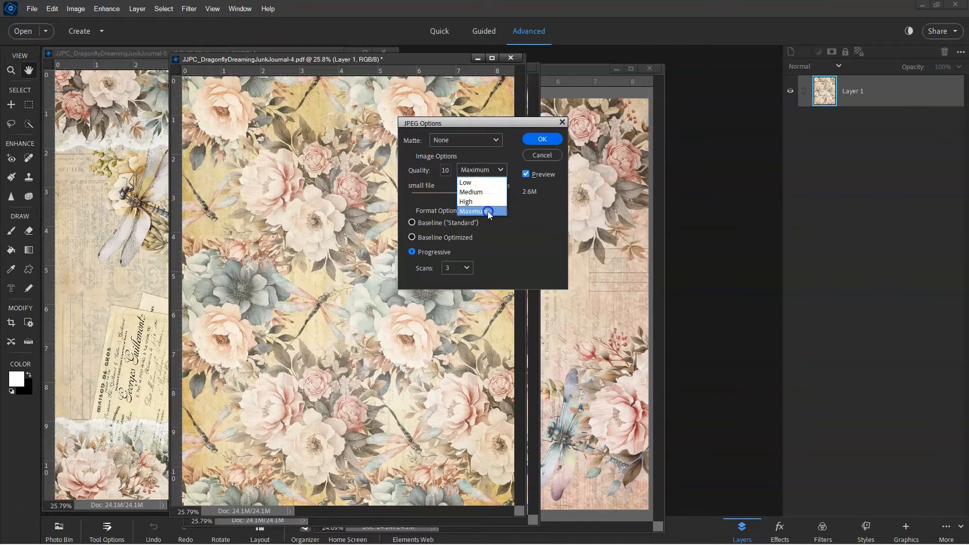
click(476, 211)
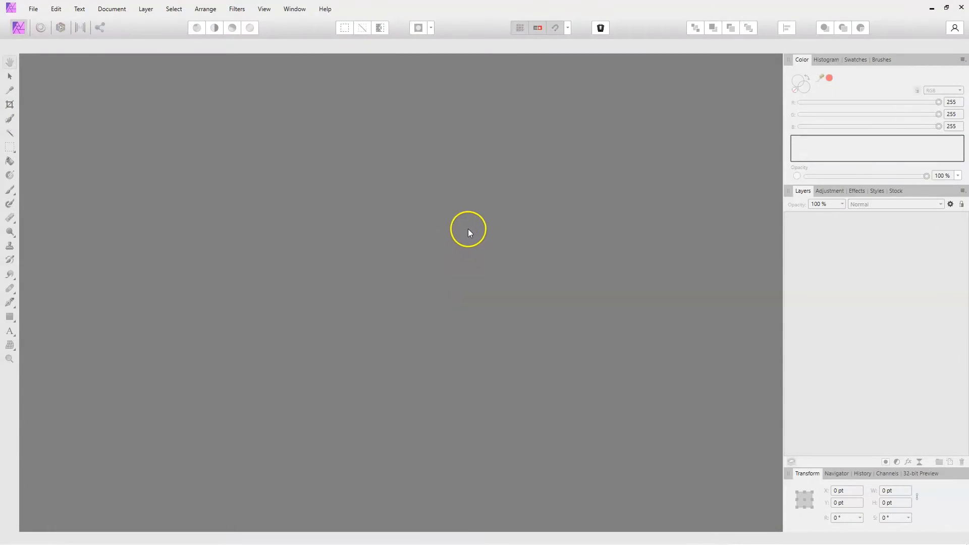
mouse_move(468, 217)
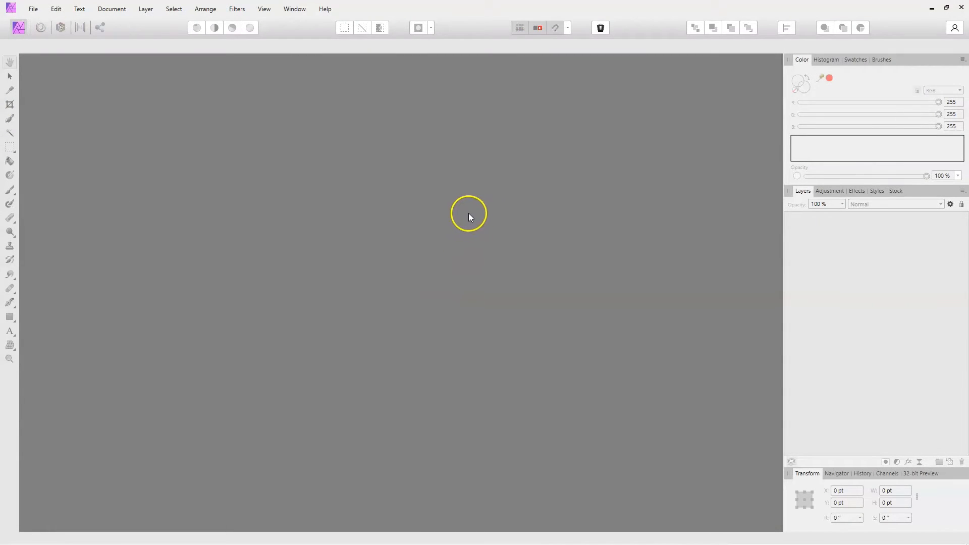
mouse_move(442, 221)
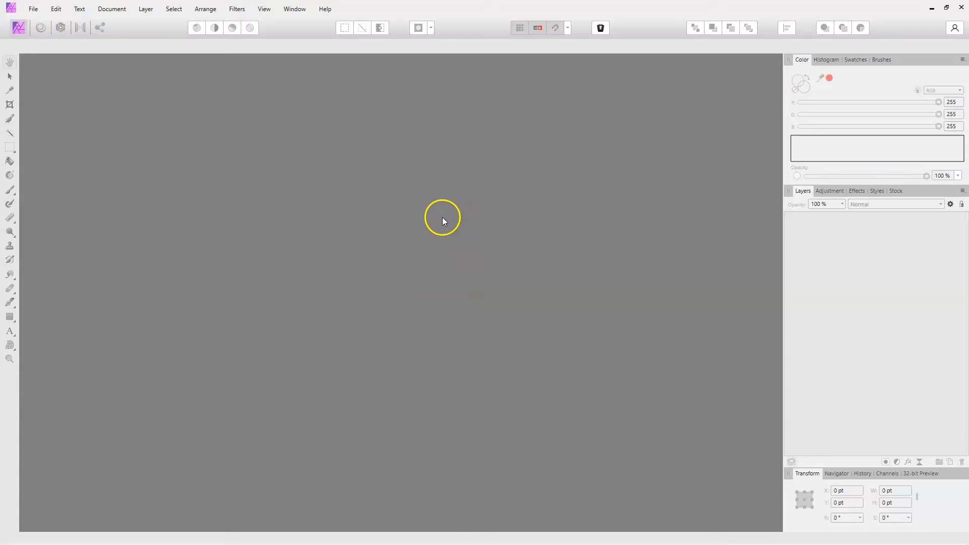
mouse_move(442, 264)
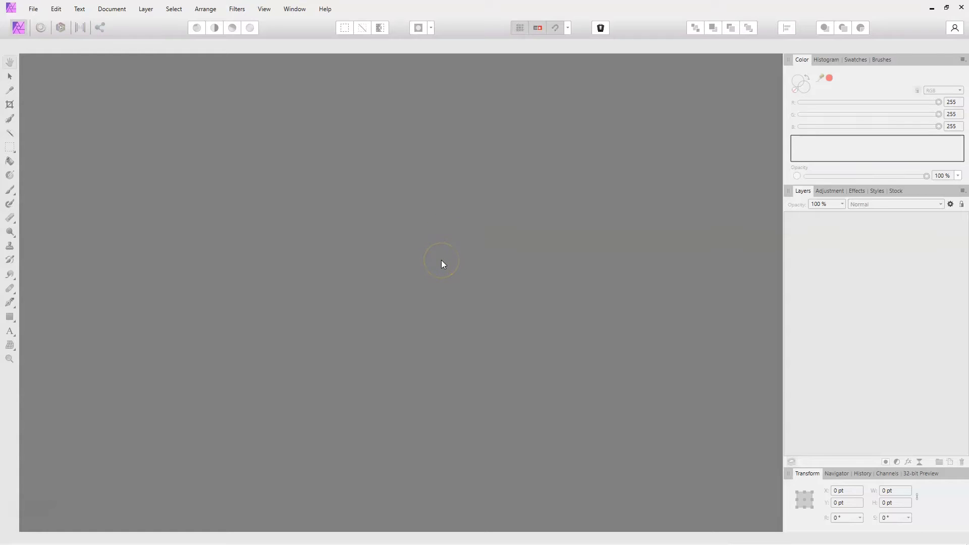
mouse_move(424, 240)
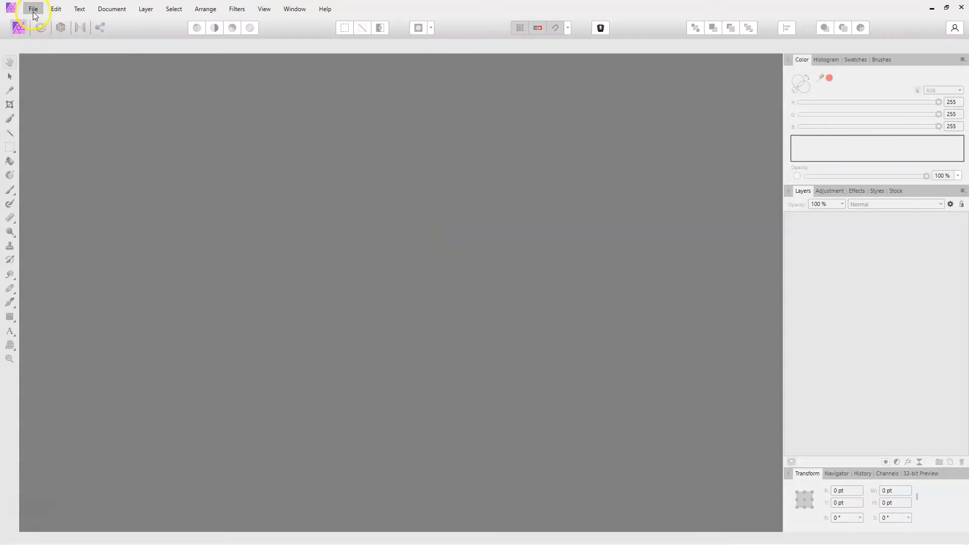
Step: Choose the journal PDF in the Convert jpg folder and open it
click(33, 8)
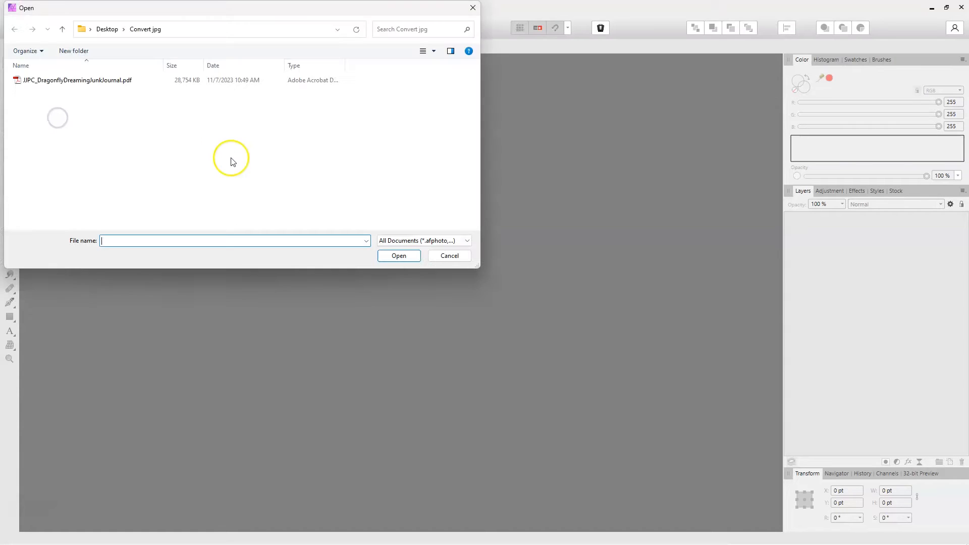
click(75, 79)
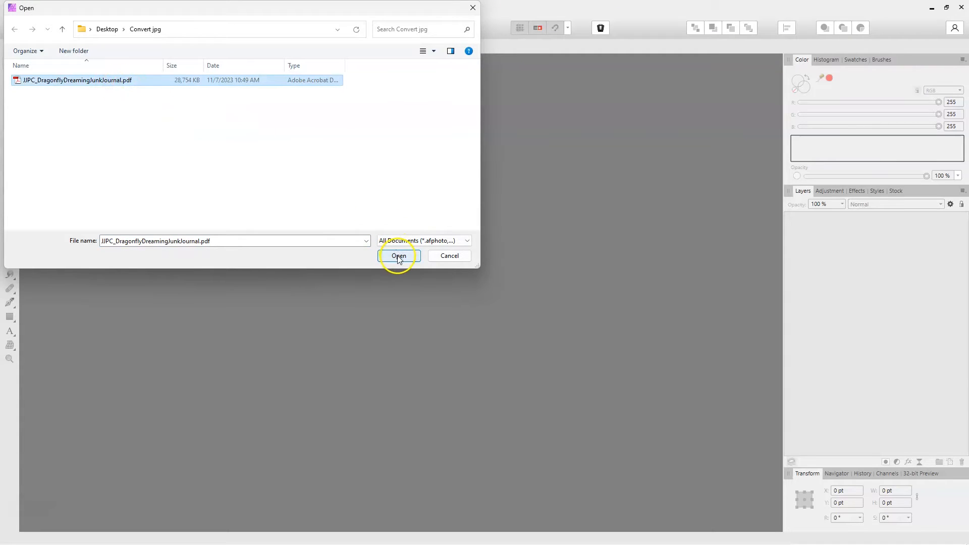
click(398, 256)
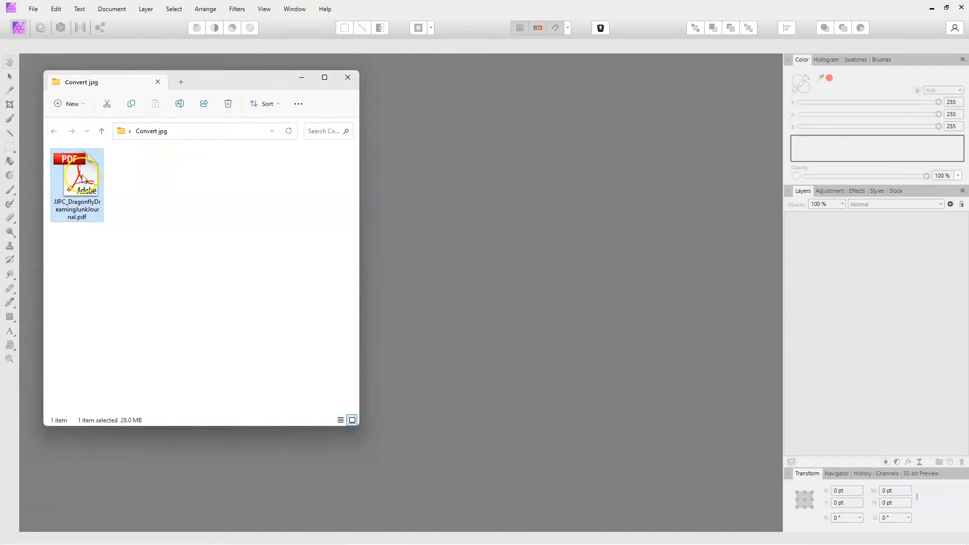
mouse_move(77, 179)
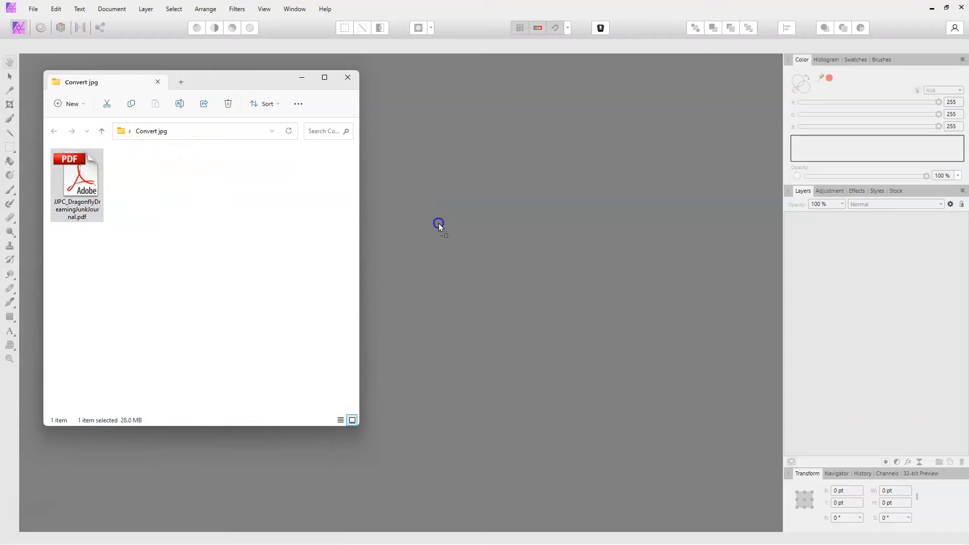
Step: Set PDF Options to load all 15 pages and confirm
double_click(76, 176)
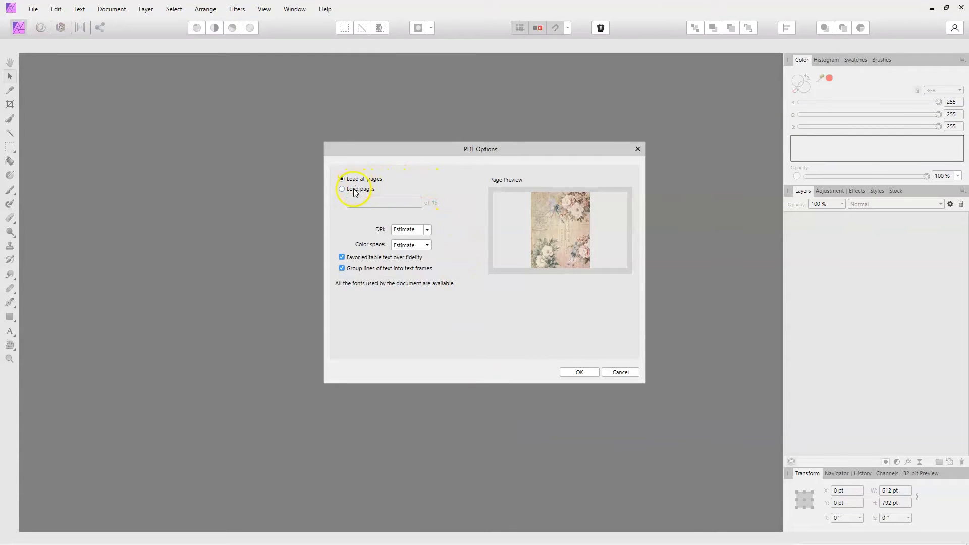
click(342, 190)
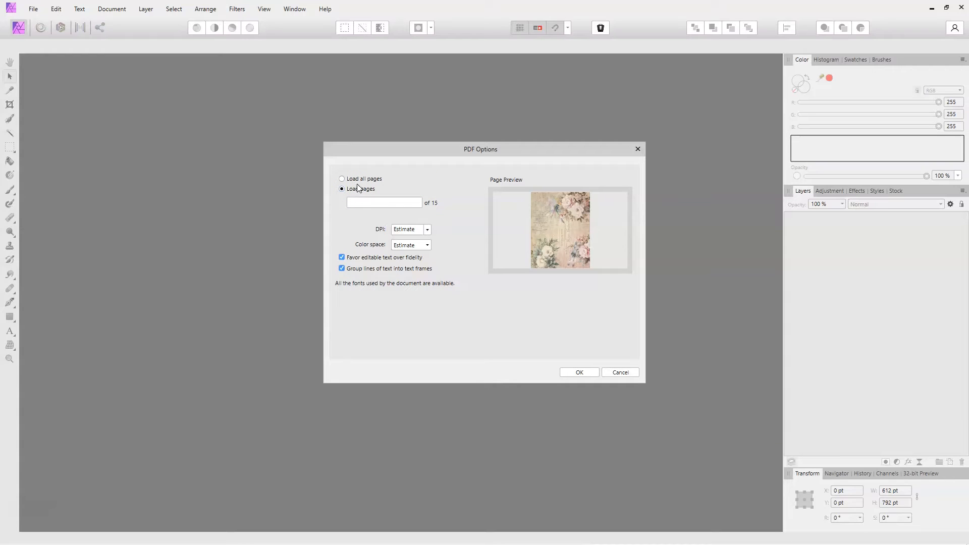
click(341, 179)
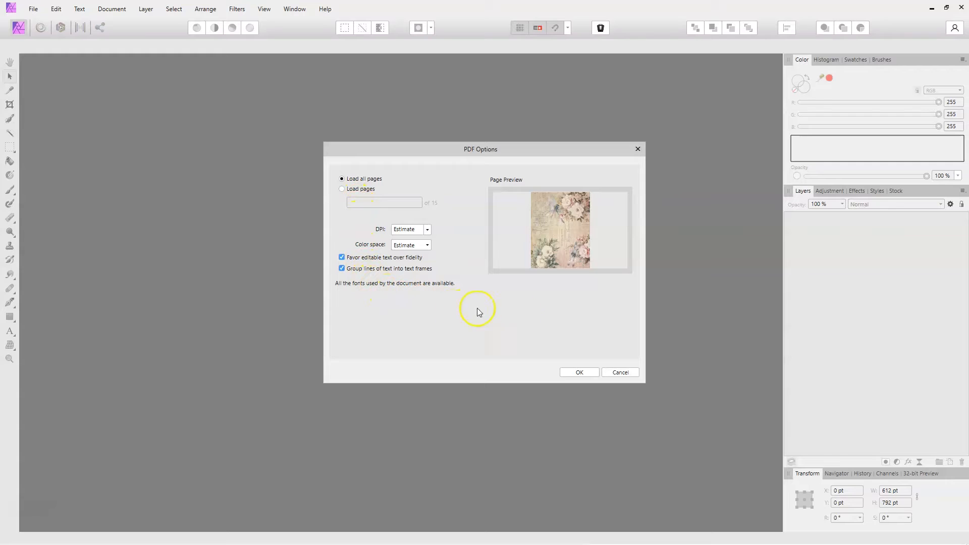
click(578, 372)
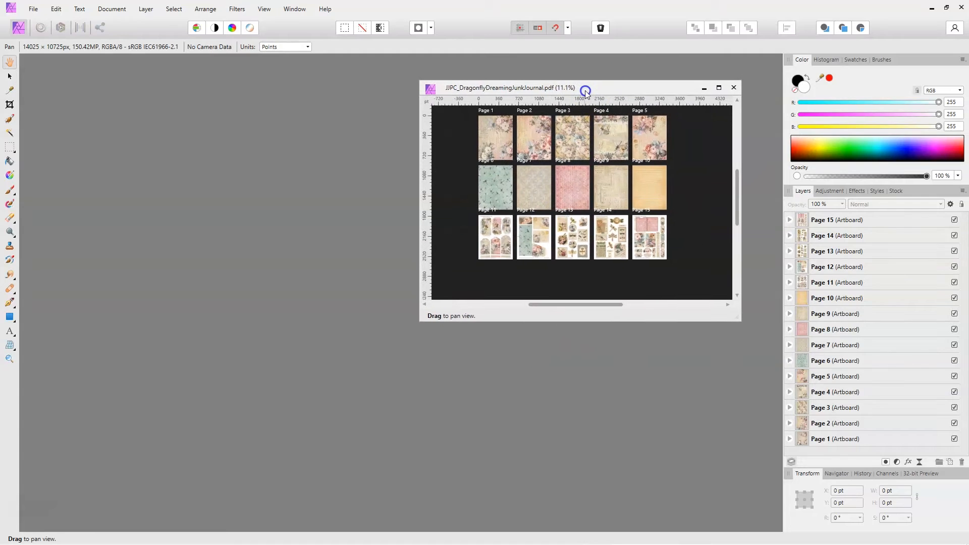
Step: Centre the journal document window and select the Page 7 artboard
drag(580, 87, 527, 87)
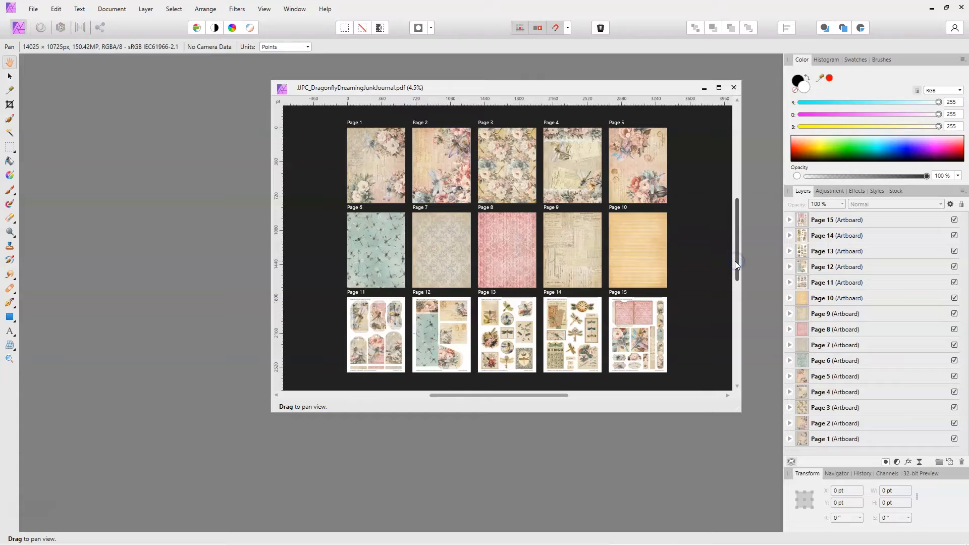
click(834, 345)
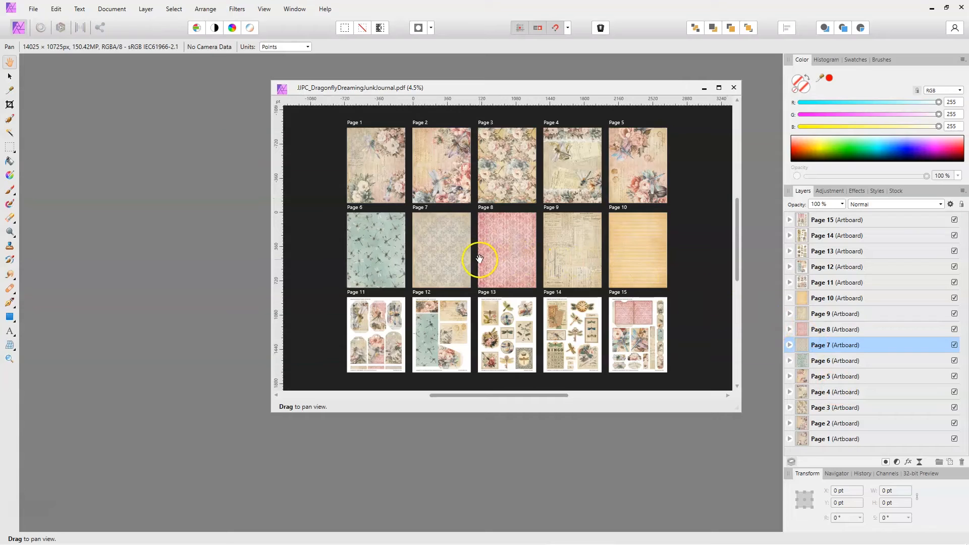
click(33, 9)
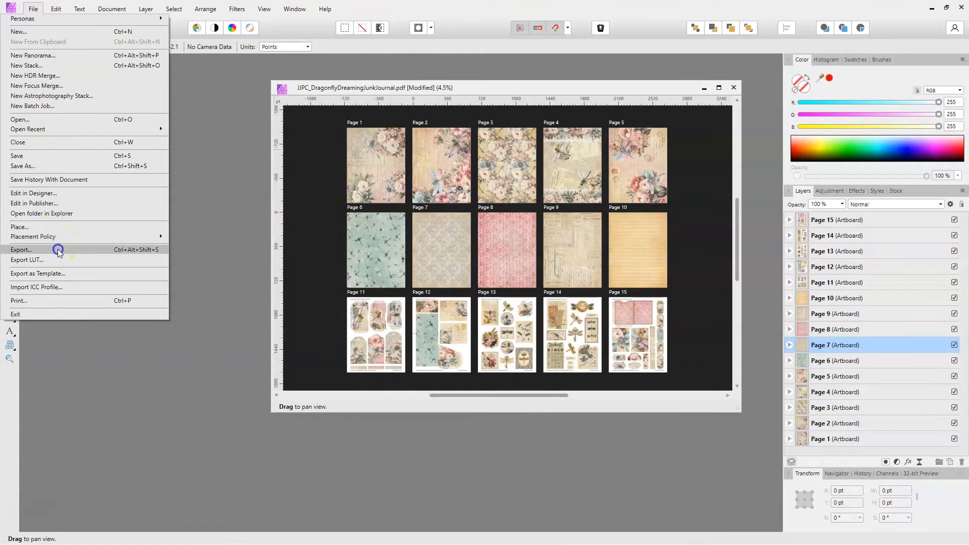
Step: Export with Area set to Page 3 and save the JPEG in Convert jpg
click(21, 249)
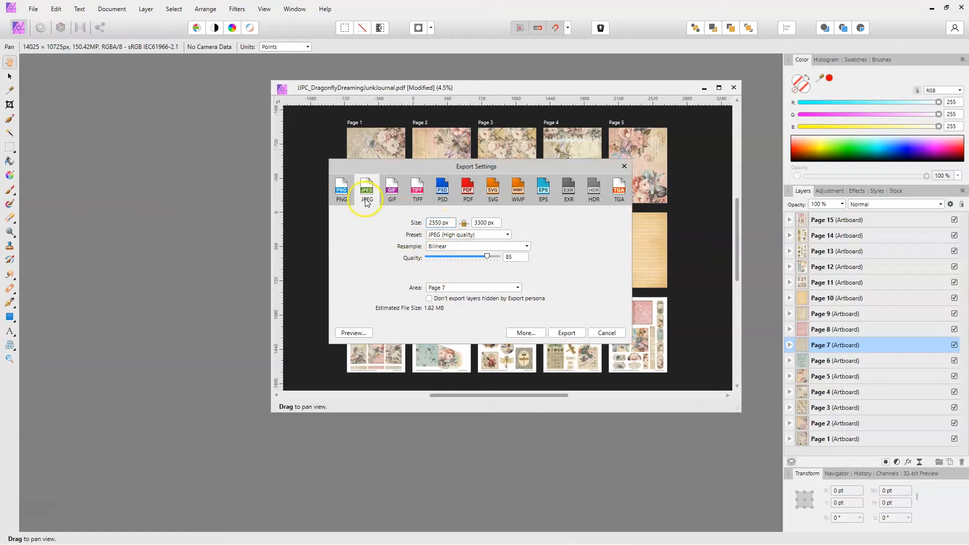
mouse_move(458, 242)
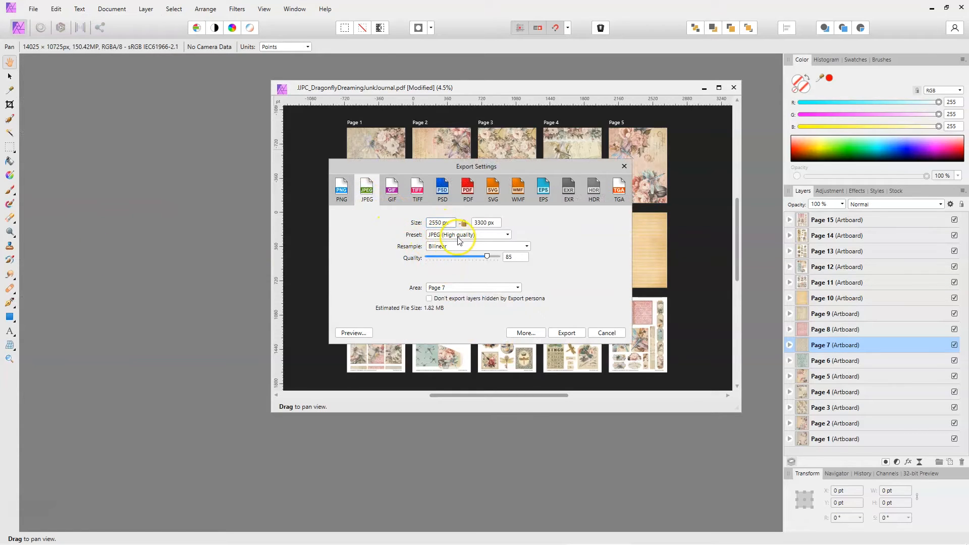
click(473, 287)
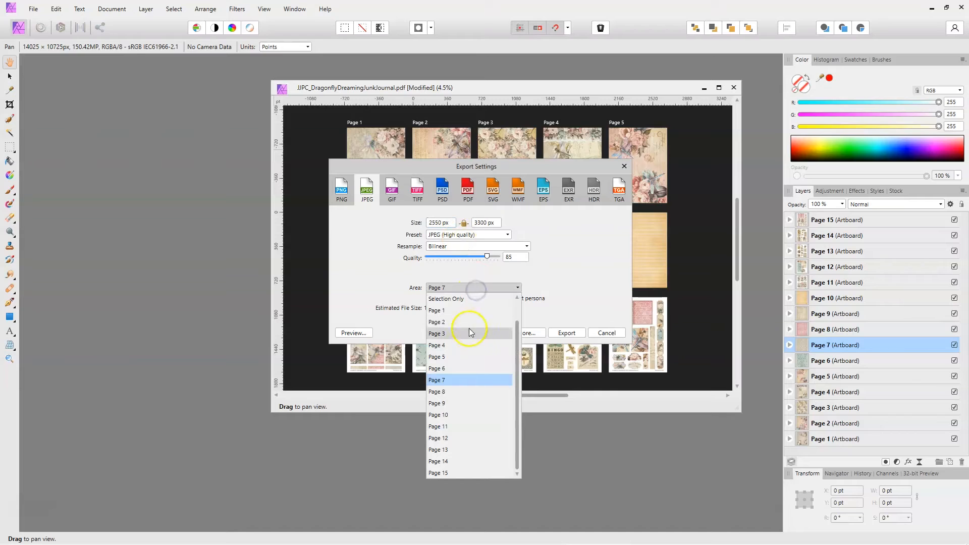
click(436, 333)
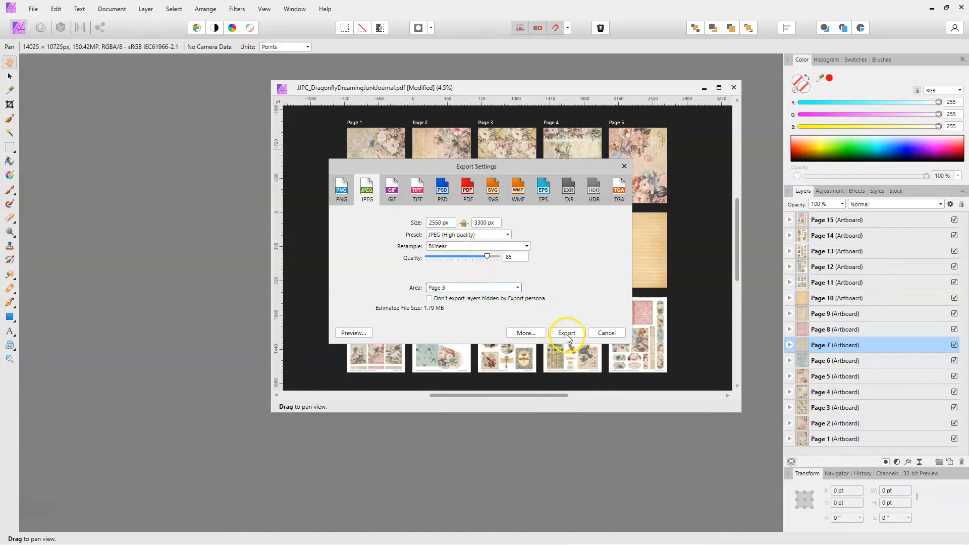
click(566, 332)
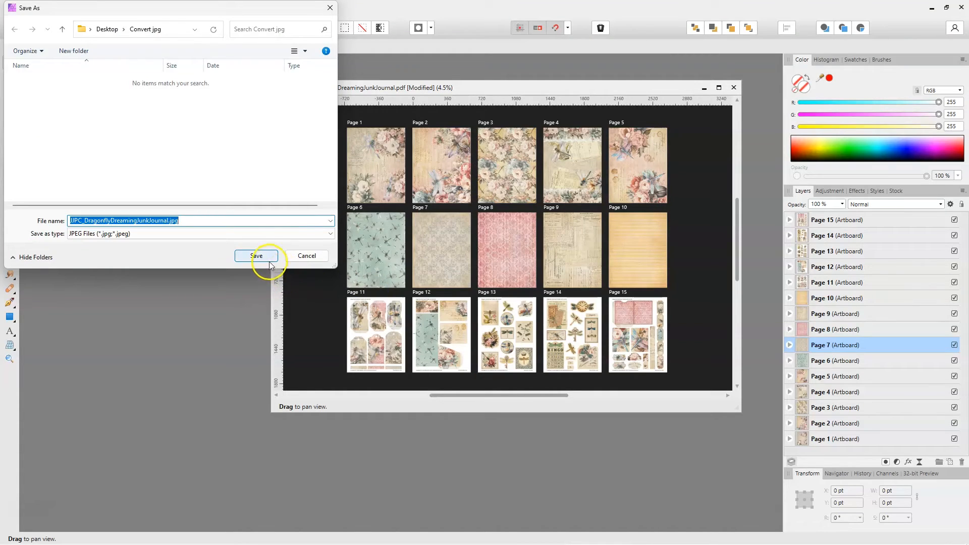
click(256, 255)
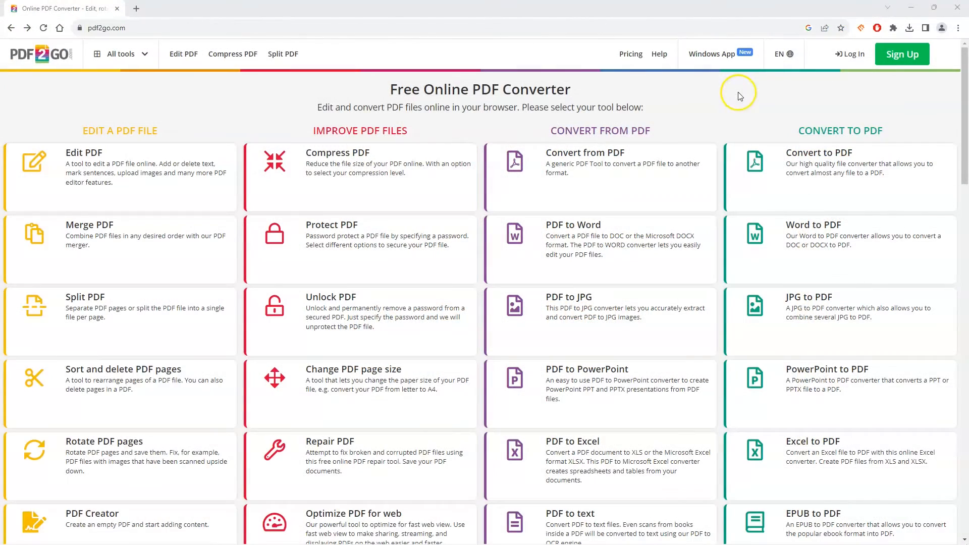
mouse_move(184, 30)
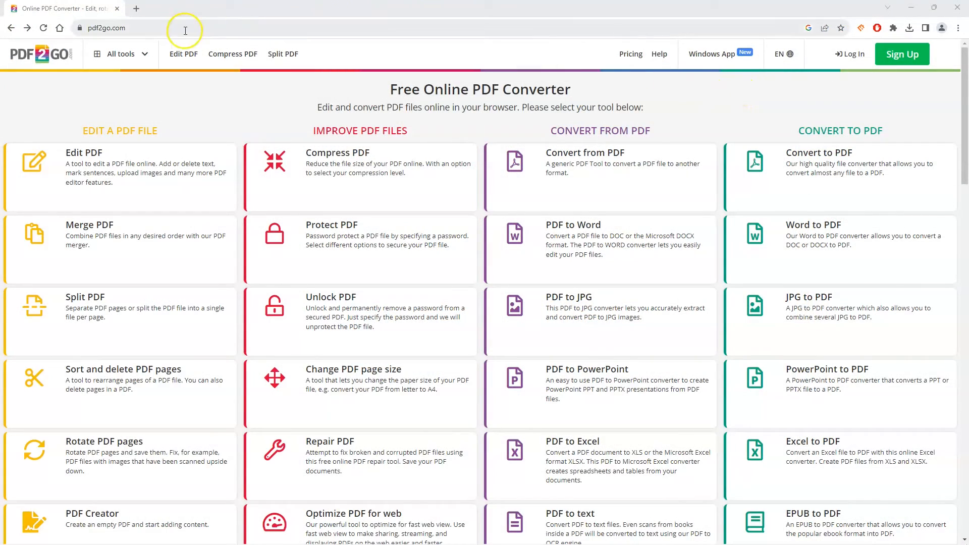
Step: Scroll the pdf2go.com tools list to reach the PDF to JPG converter
click(105, 28)
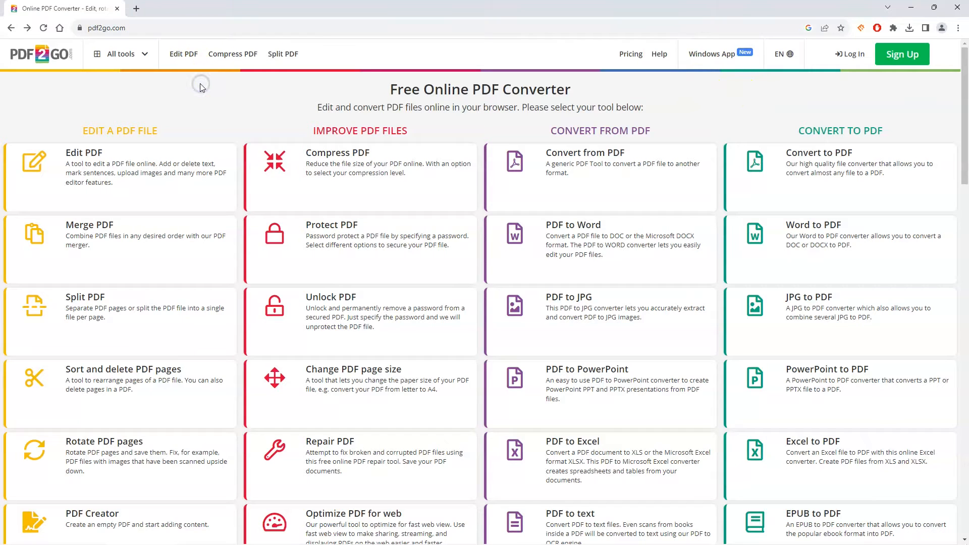
mouse_move(720, 100)
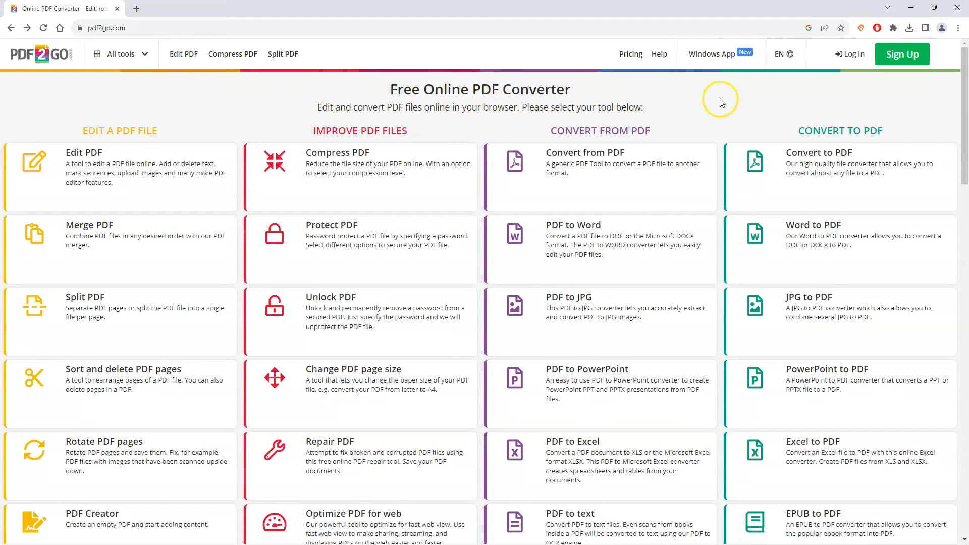
scroll(down, 3)
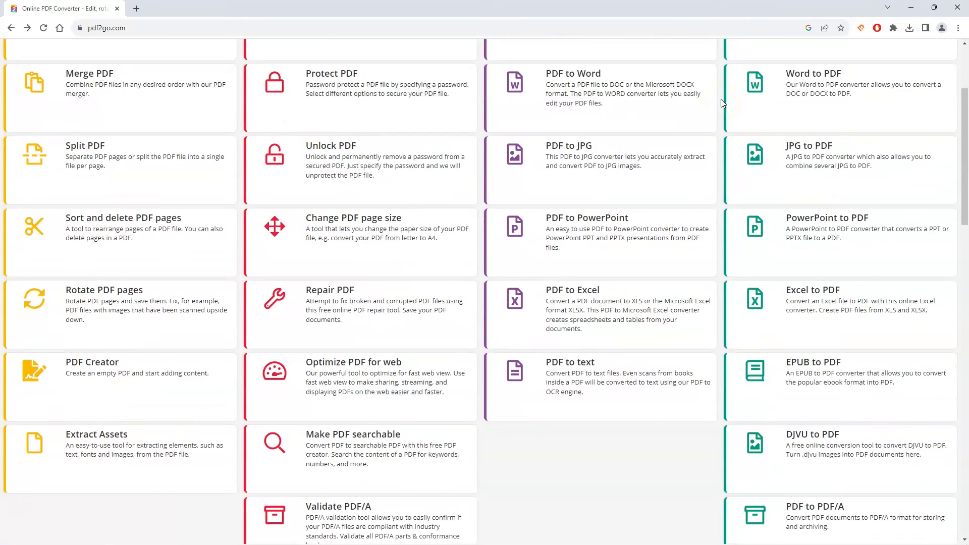
scroll(down, 3)
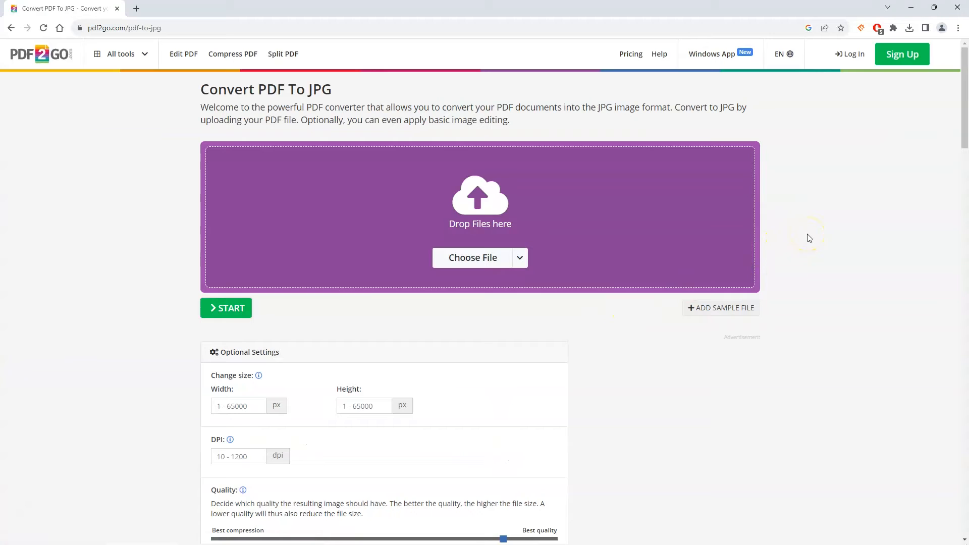
Step: Upload the journal PDF, set DPI to 300, adjust quality, and start converting
click(472, 258)
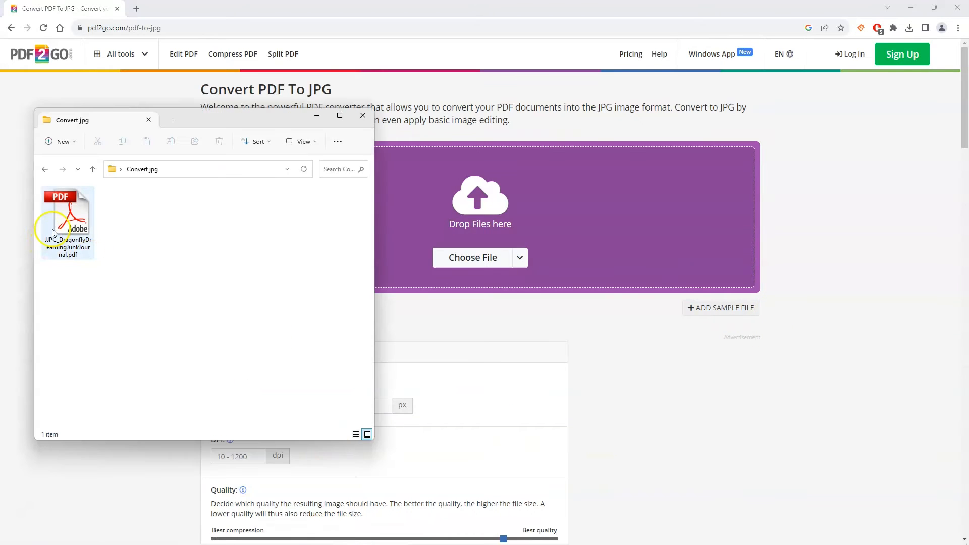
drag(67, 222, 389, 250)
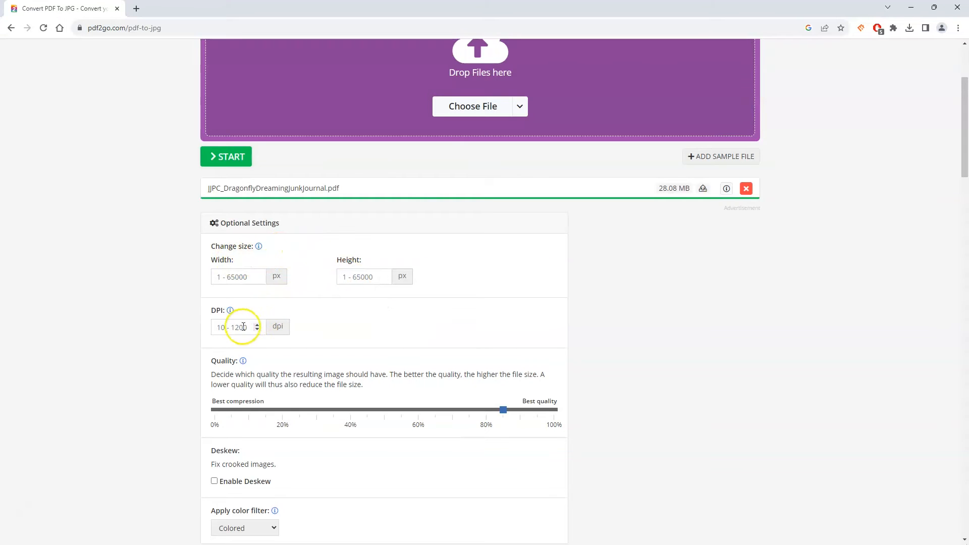
text(3)
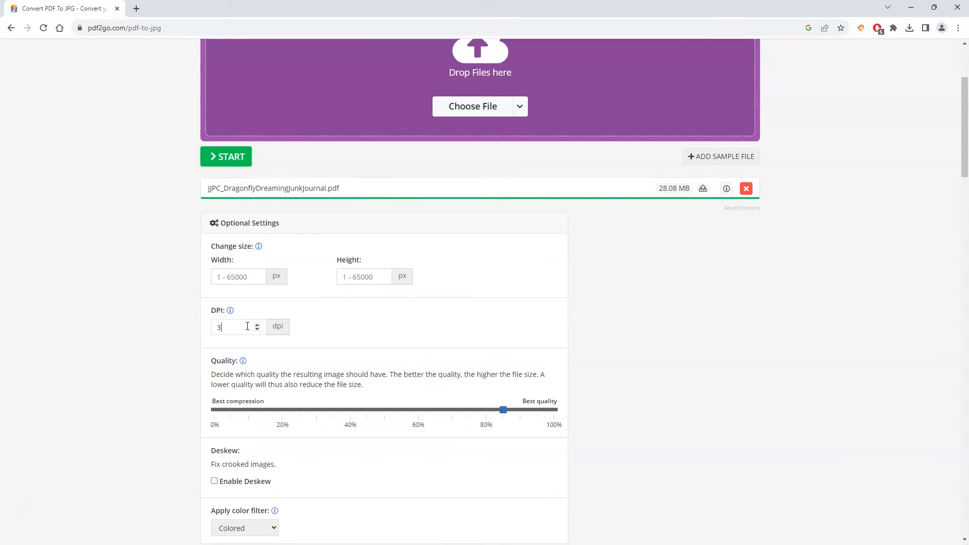
text(00)
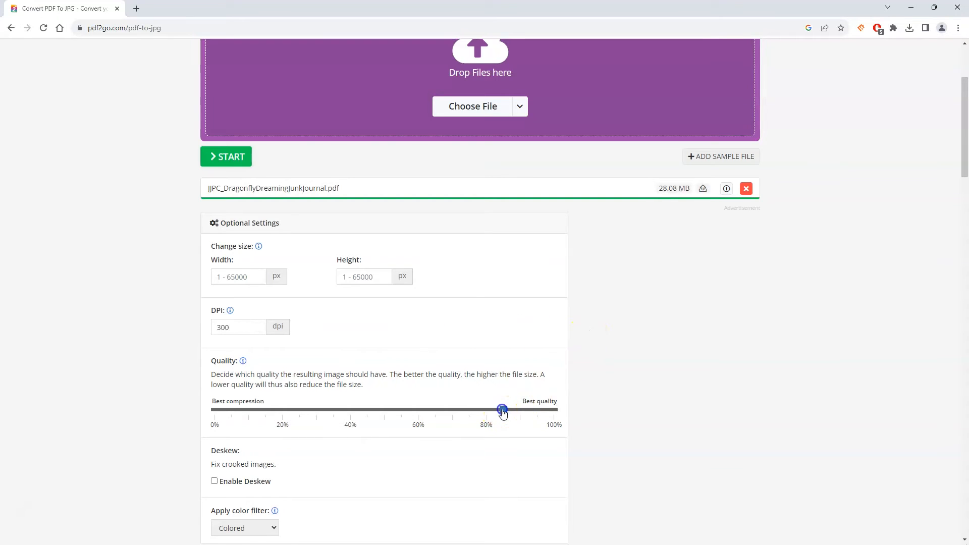
drag(501, 409, 553, 409)
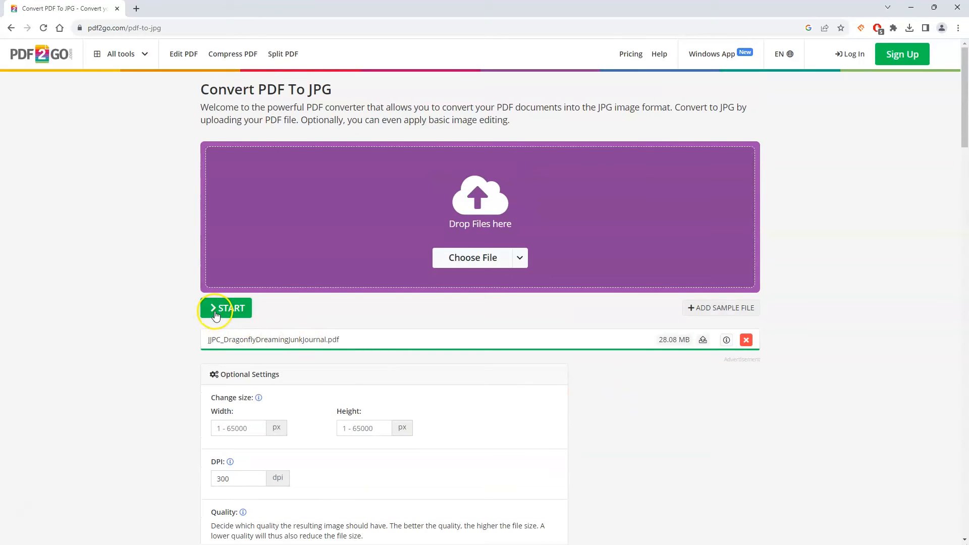
click(227, 308)
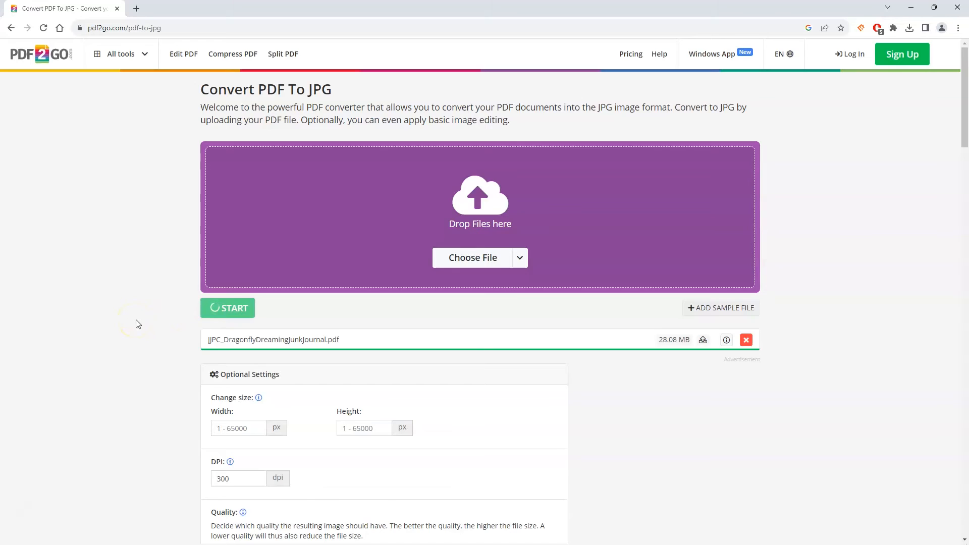
click(226, 308)
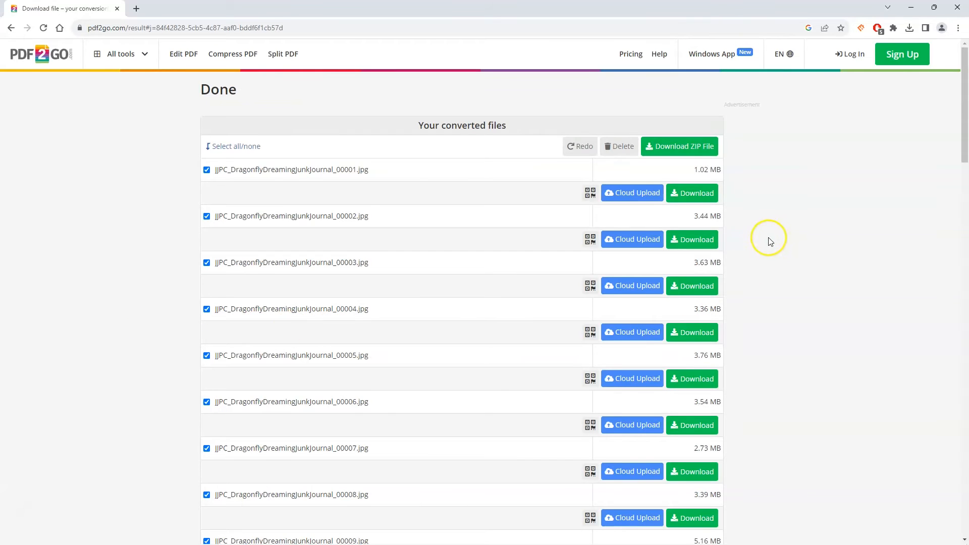
mouse_move(348, 221)
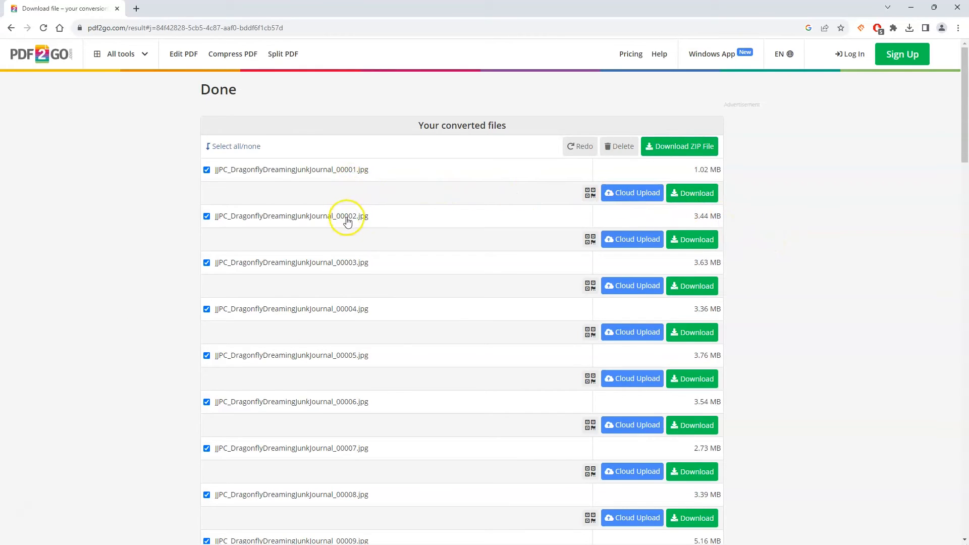
mouse_move(462, 163)
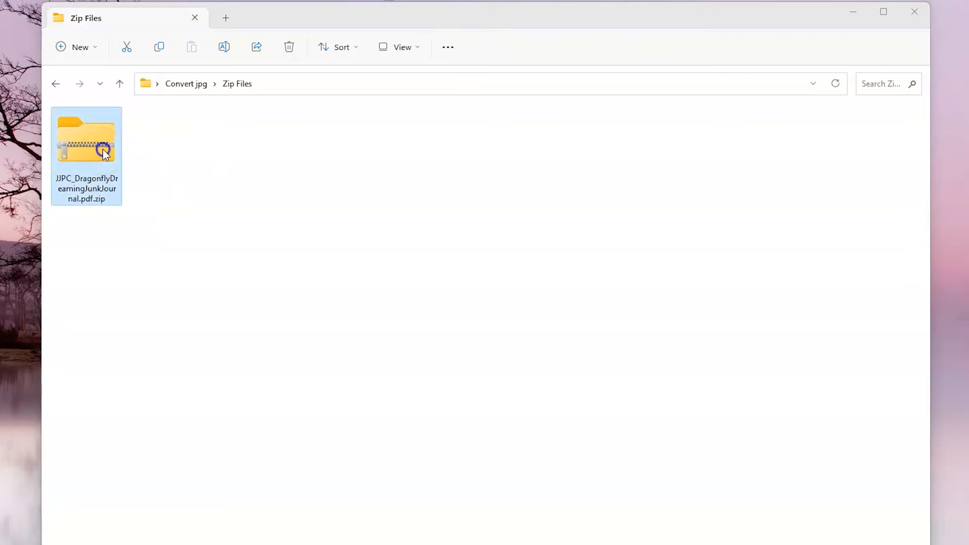
Step: Extract the junk journal ZIP with 7-Zip into Zip Files and open the extracted folder
right_click(86, 148)
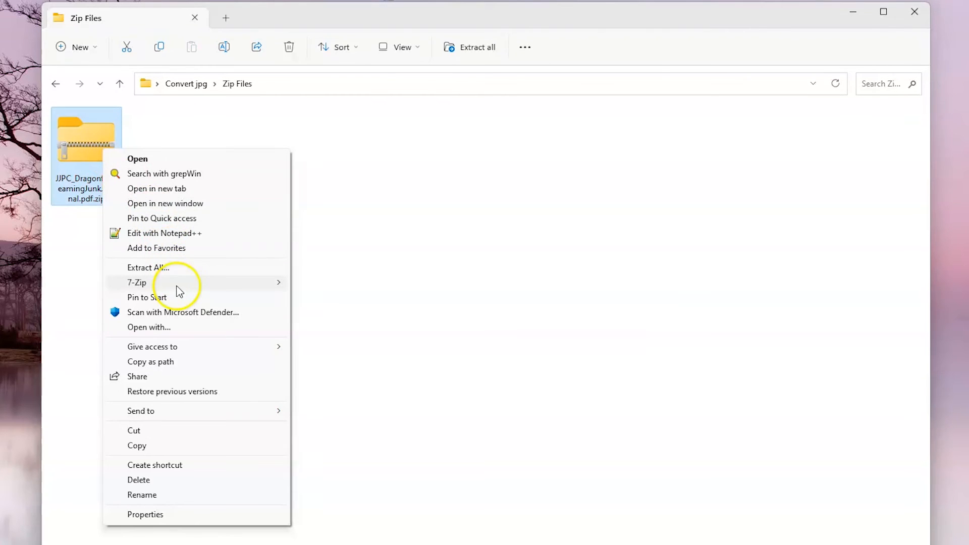
click(137, 283)
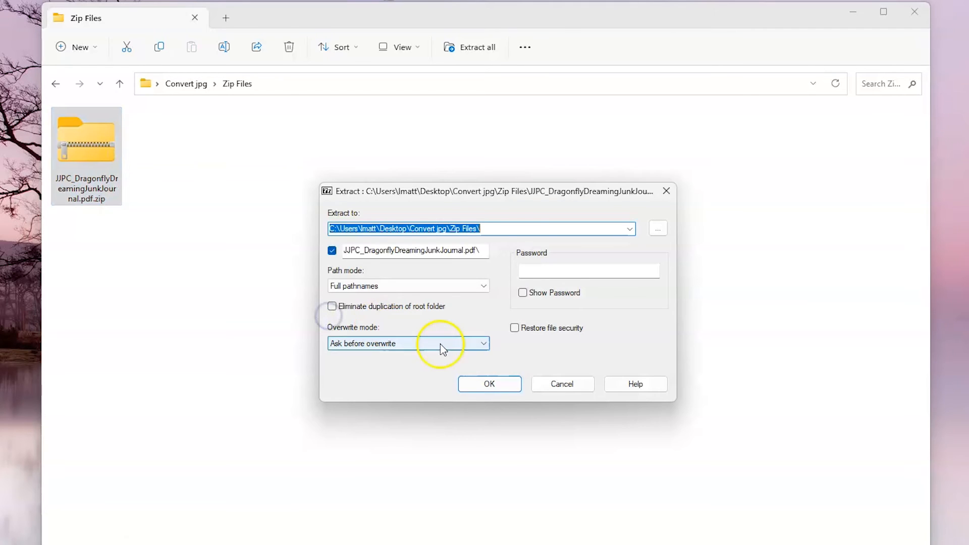
click(489, 384)
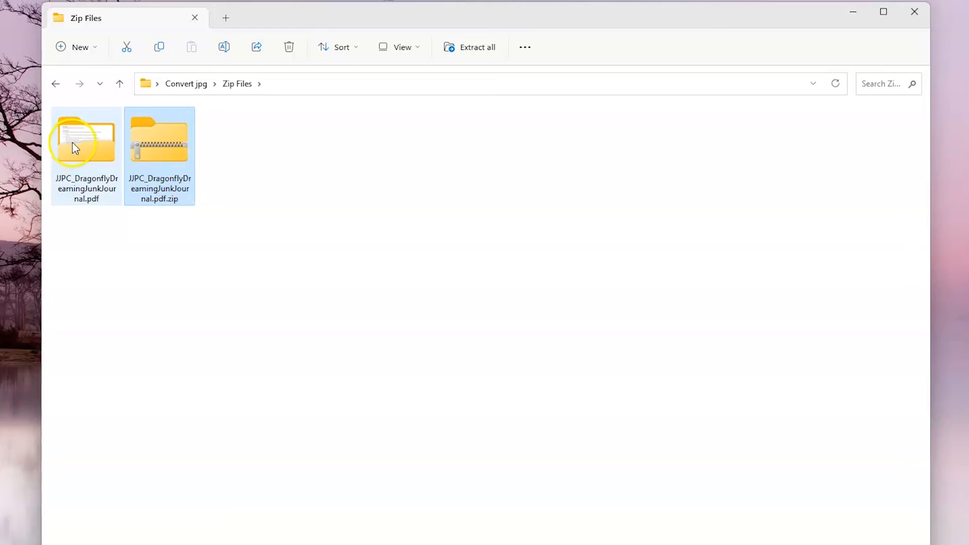
double_click(86, 137)
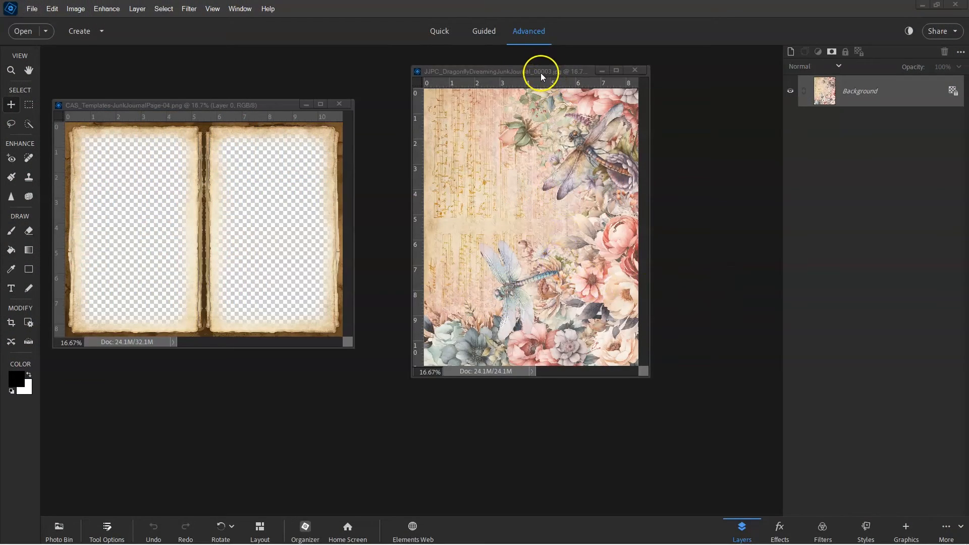
Step: Open the Image menu for the _00003.jpg page beside the template
click(75, 9)
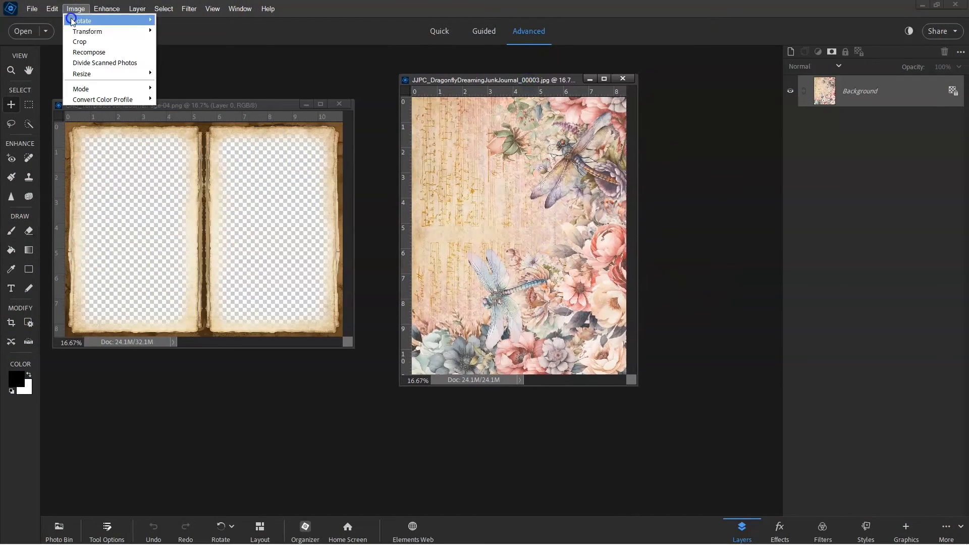